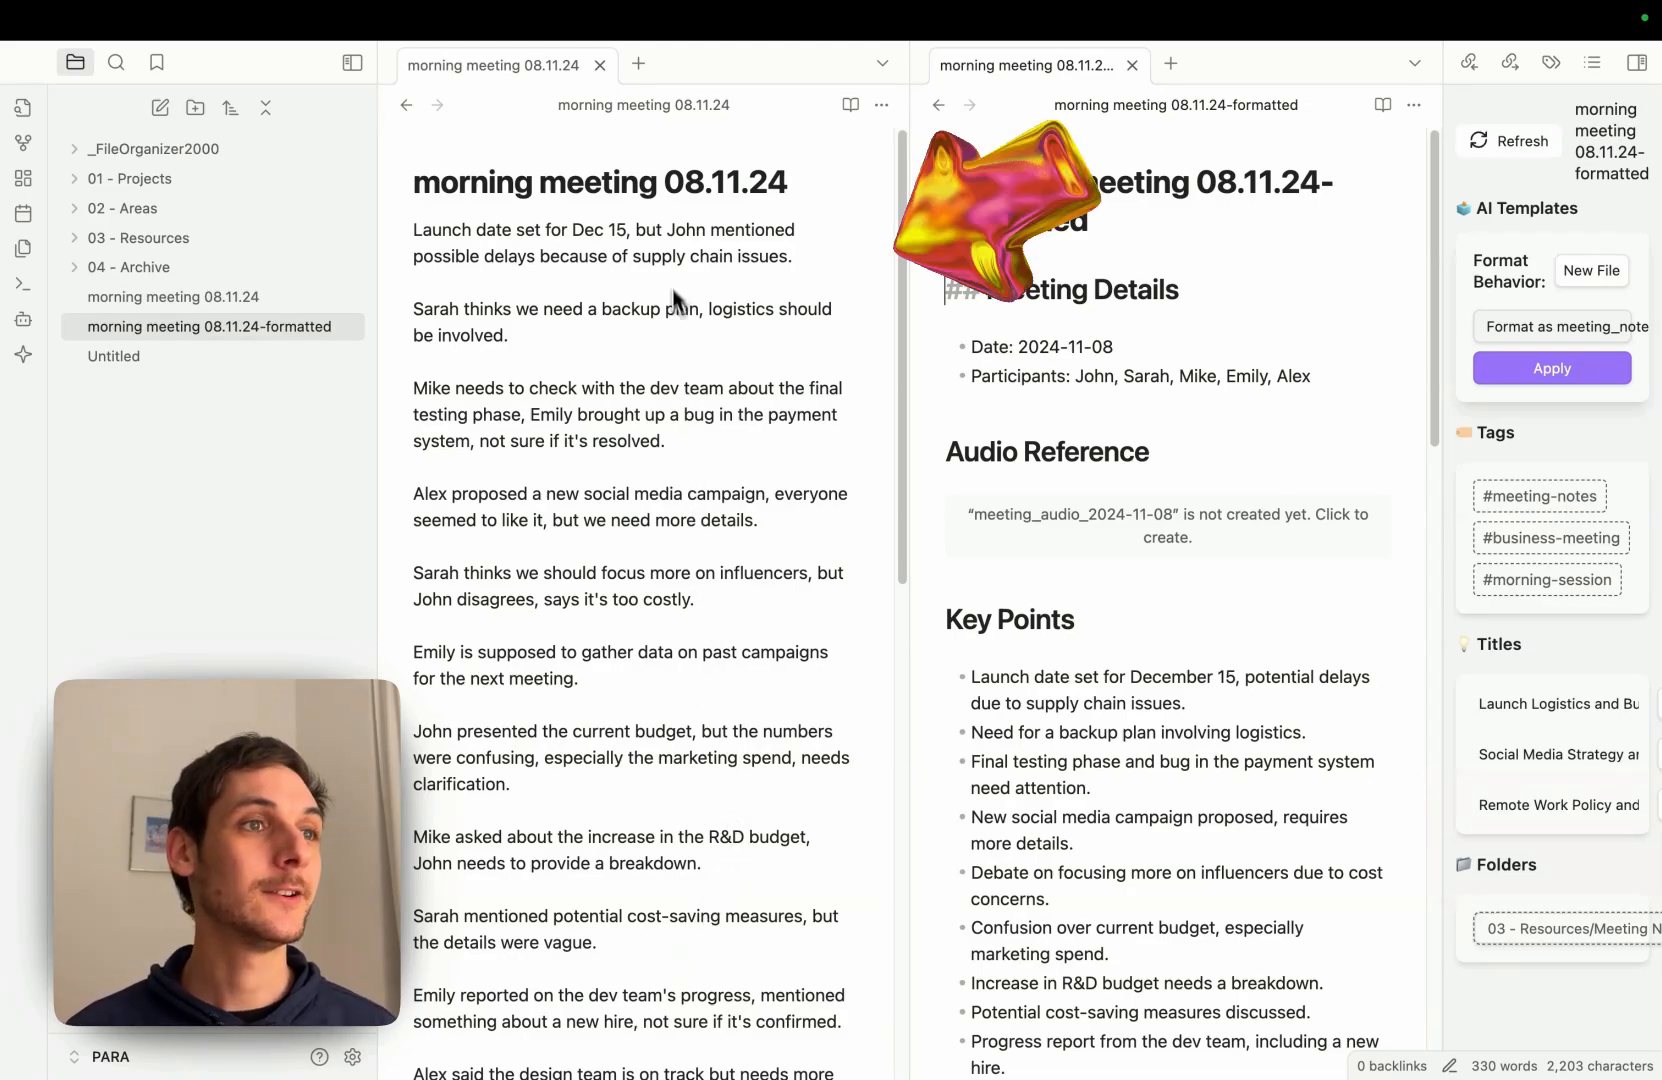
mouse_move(580, 252)
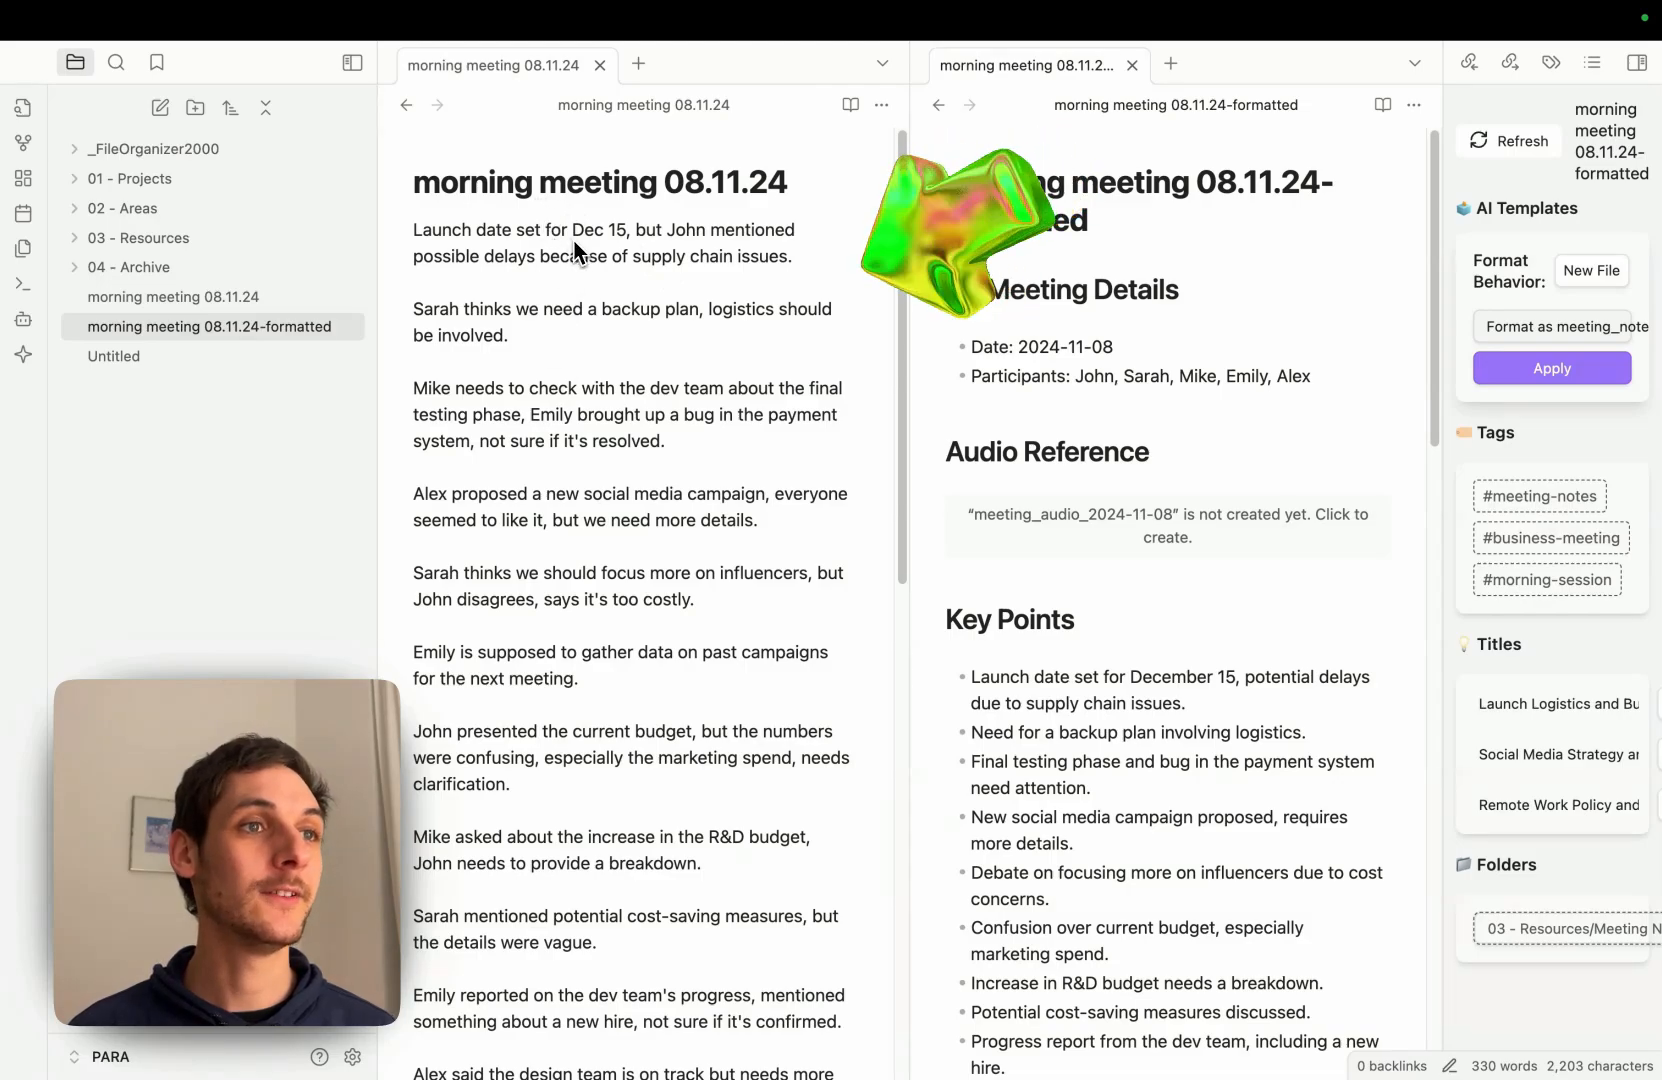
Scroll through the morning meeting note and reopen the File Organizer AI Templates side panel
scroll(down, 3)
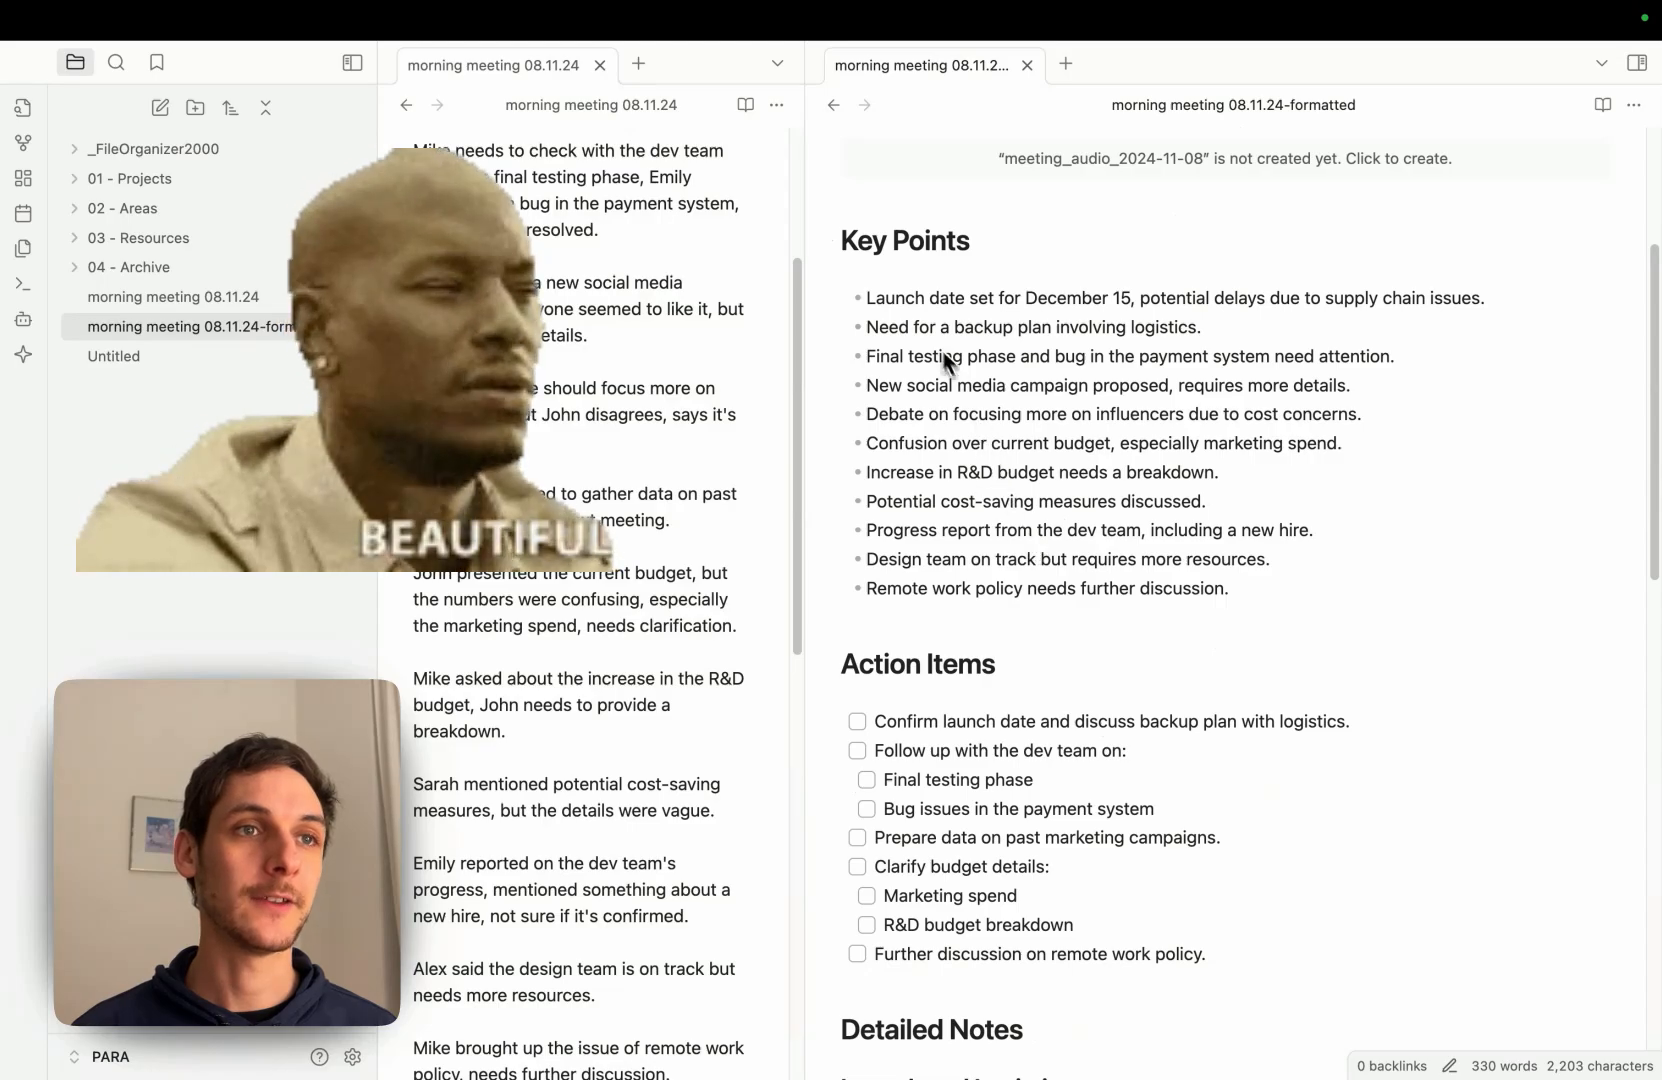
scroll(down, 3)
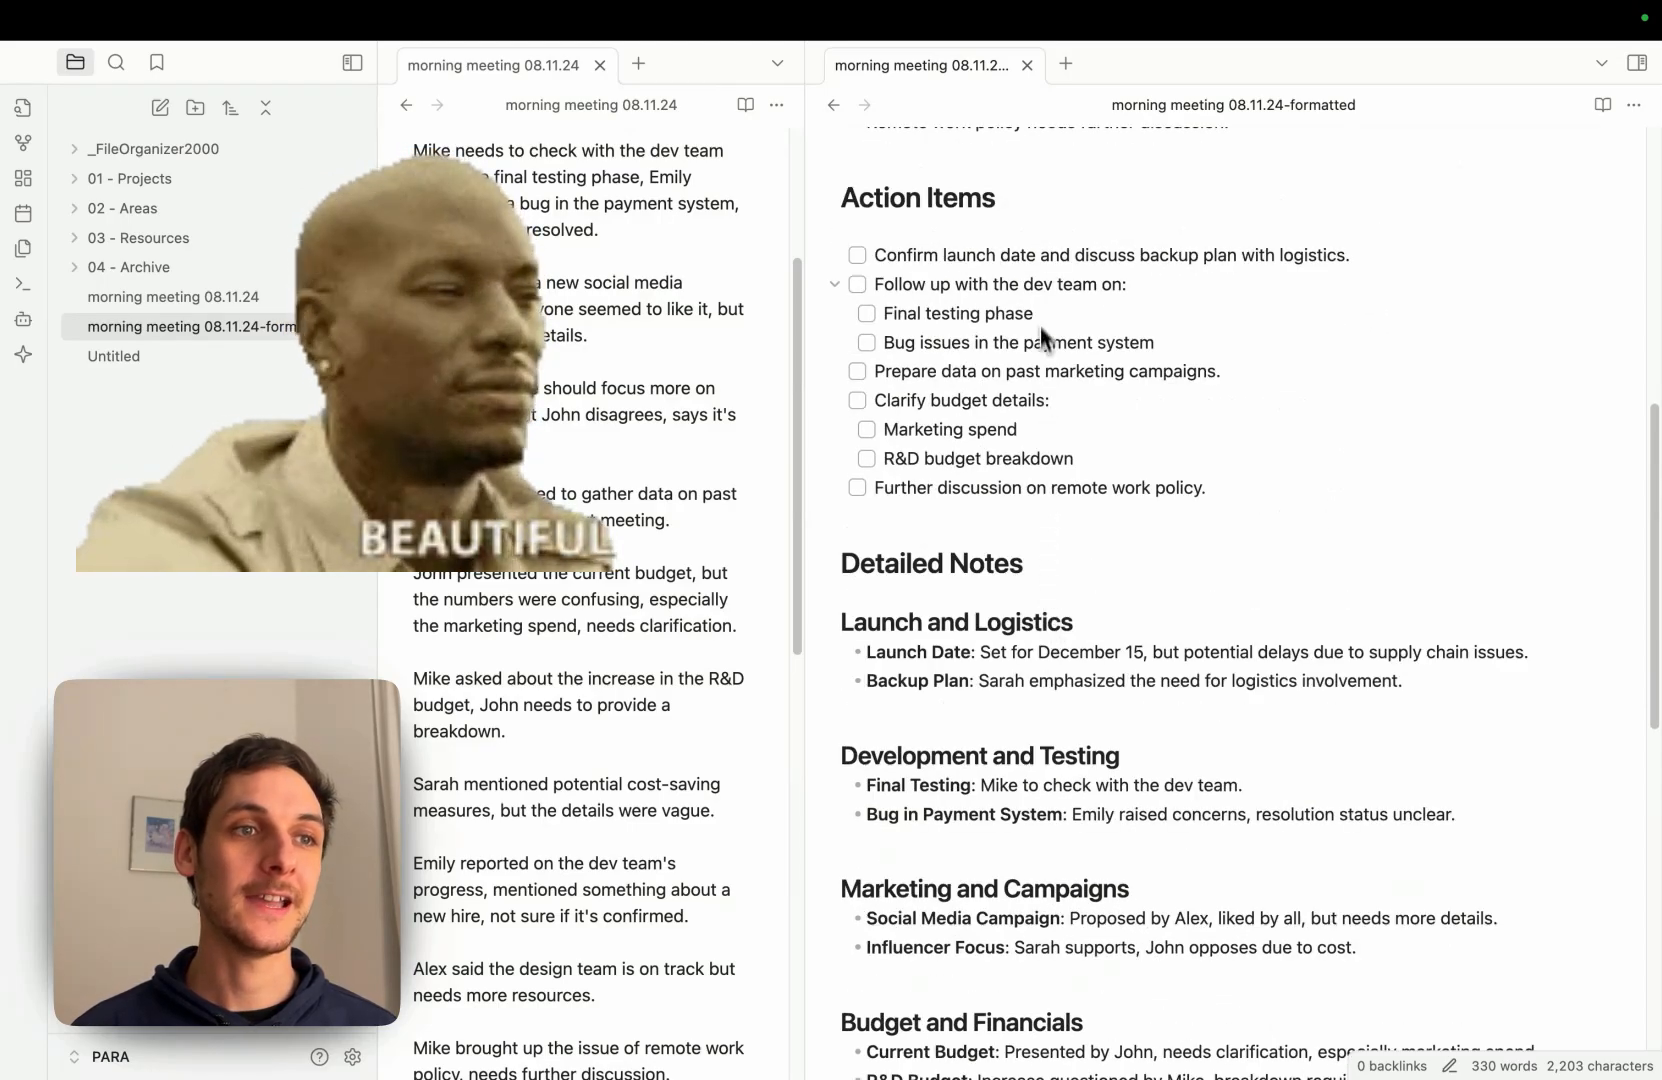
scroll(down, 3)
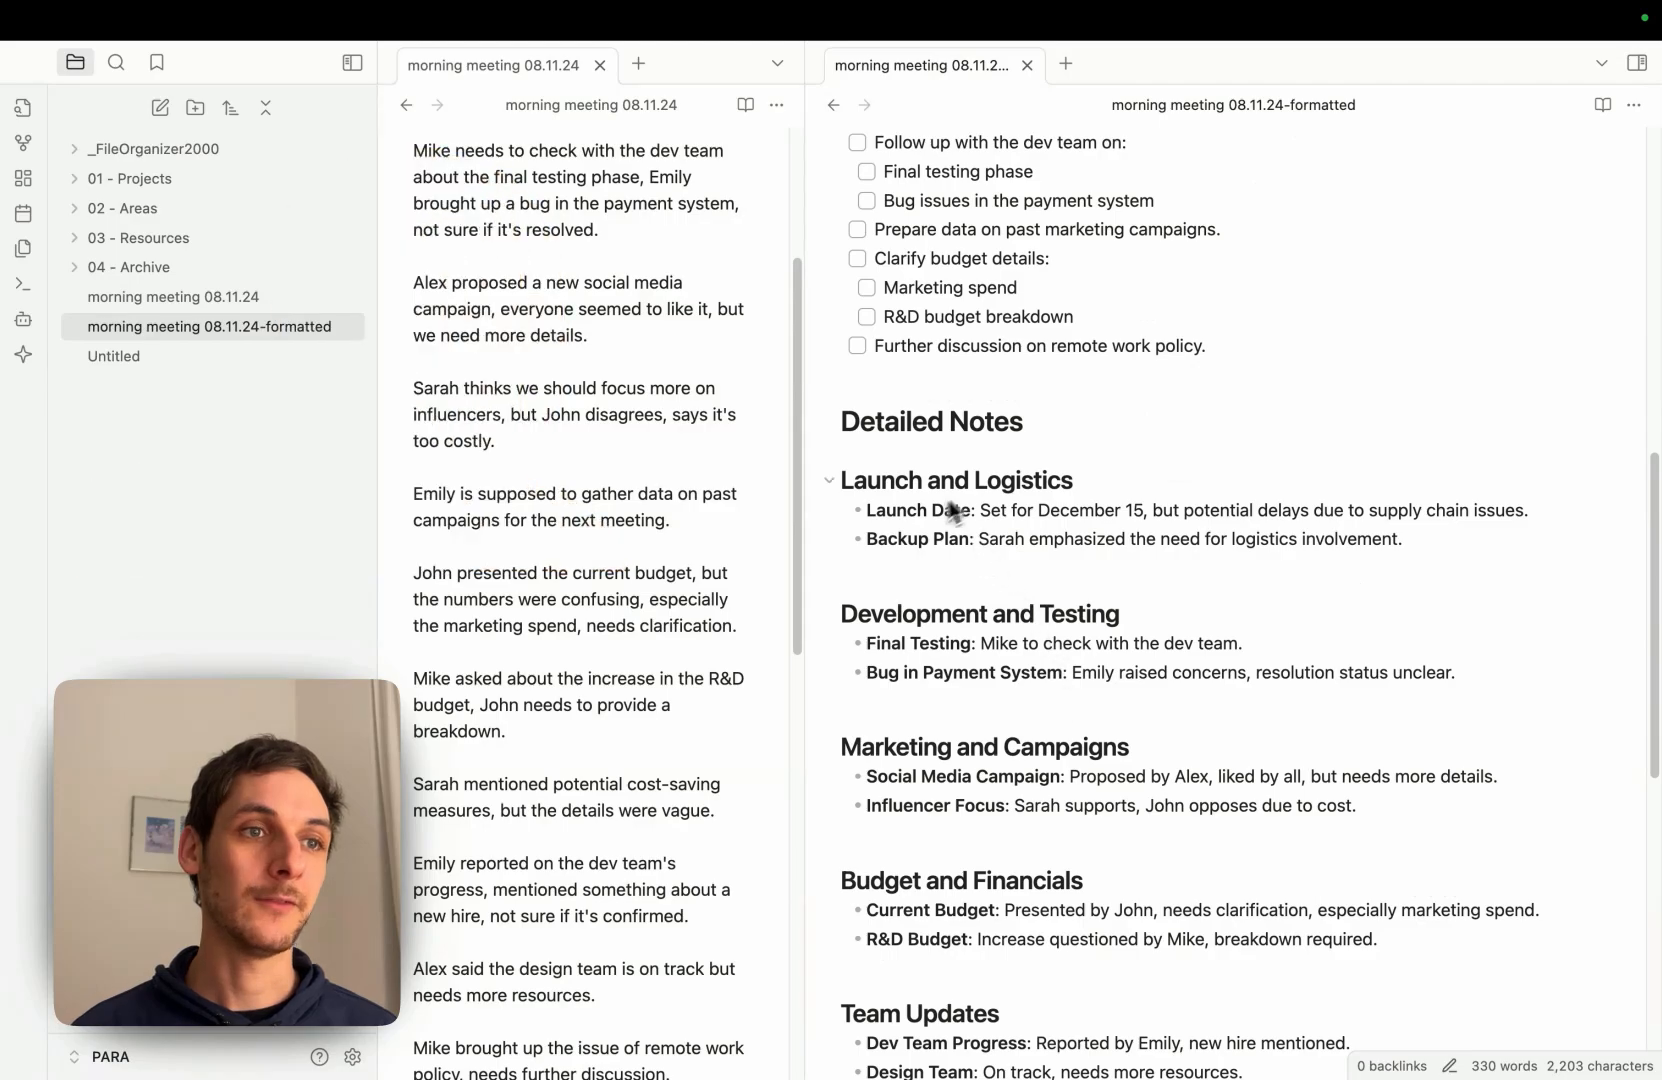
scroll(down, 3)
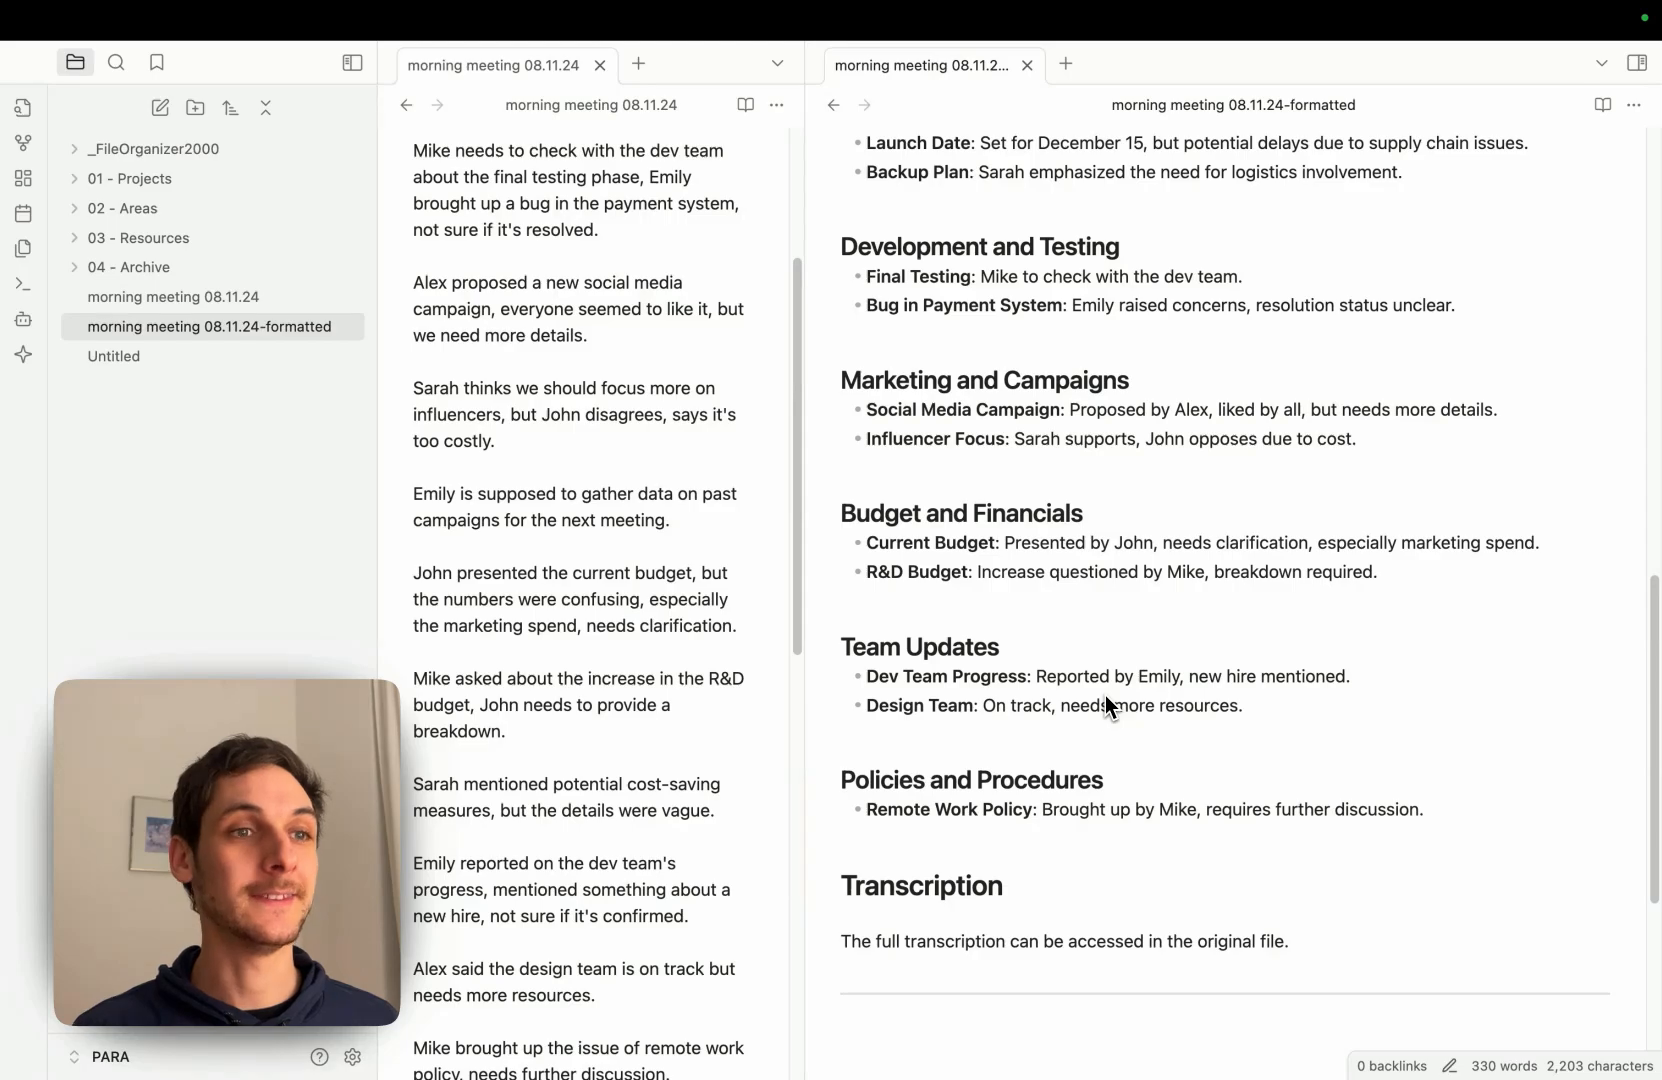
scroll(down, 3)
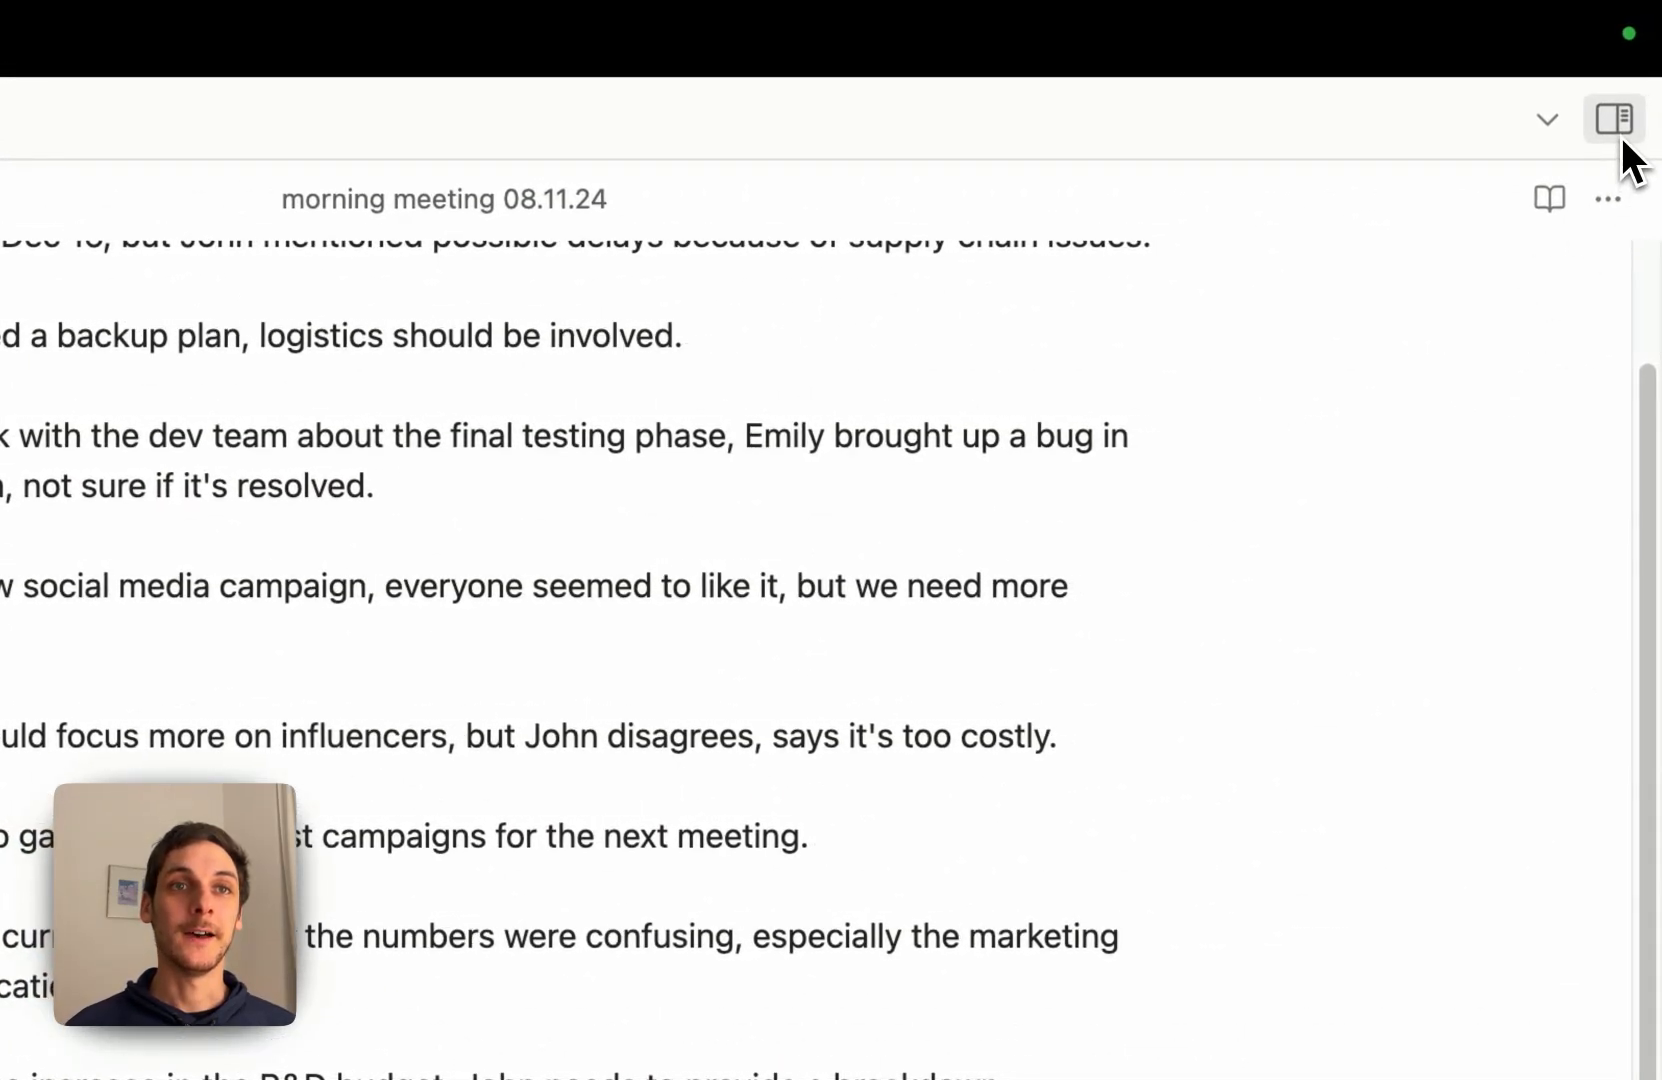
click(1614, 118)
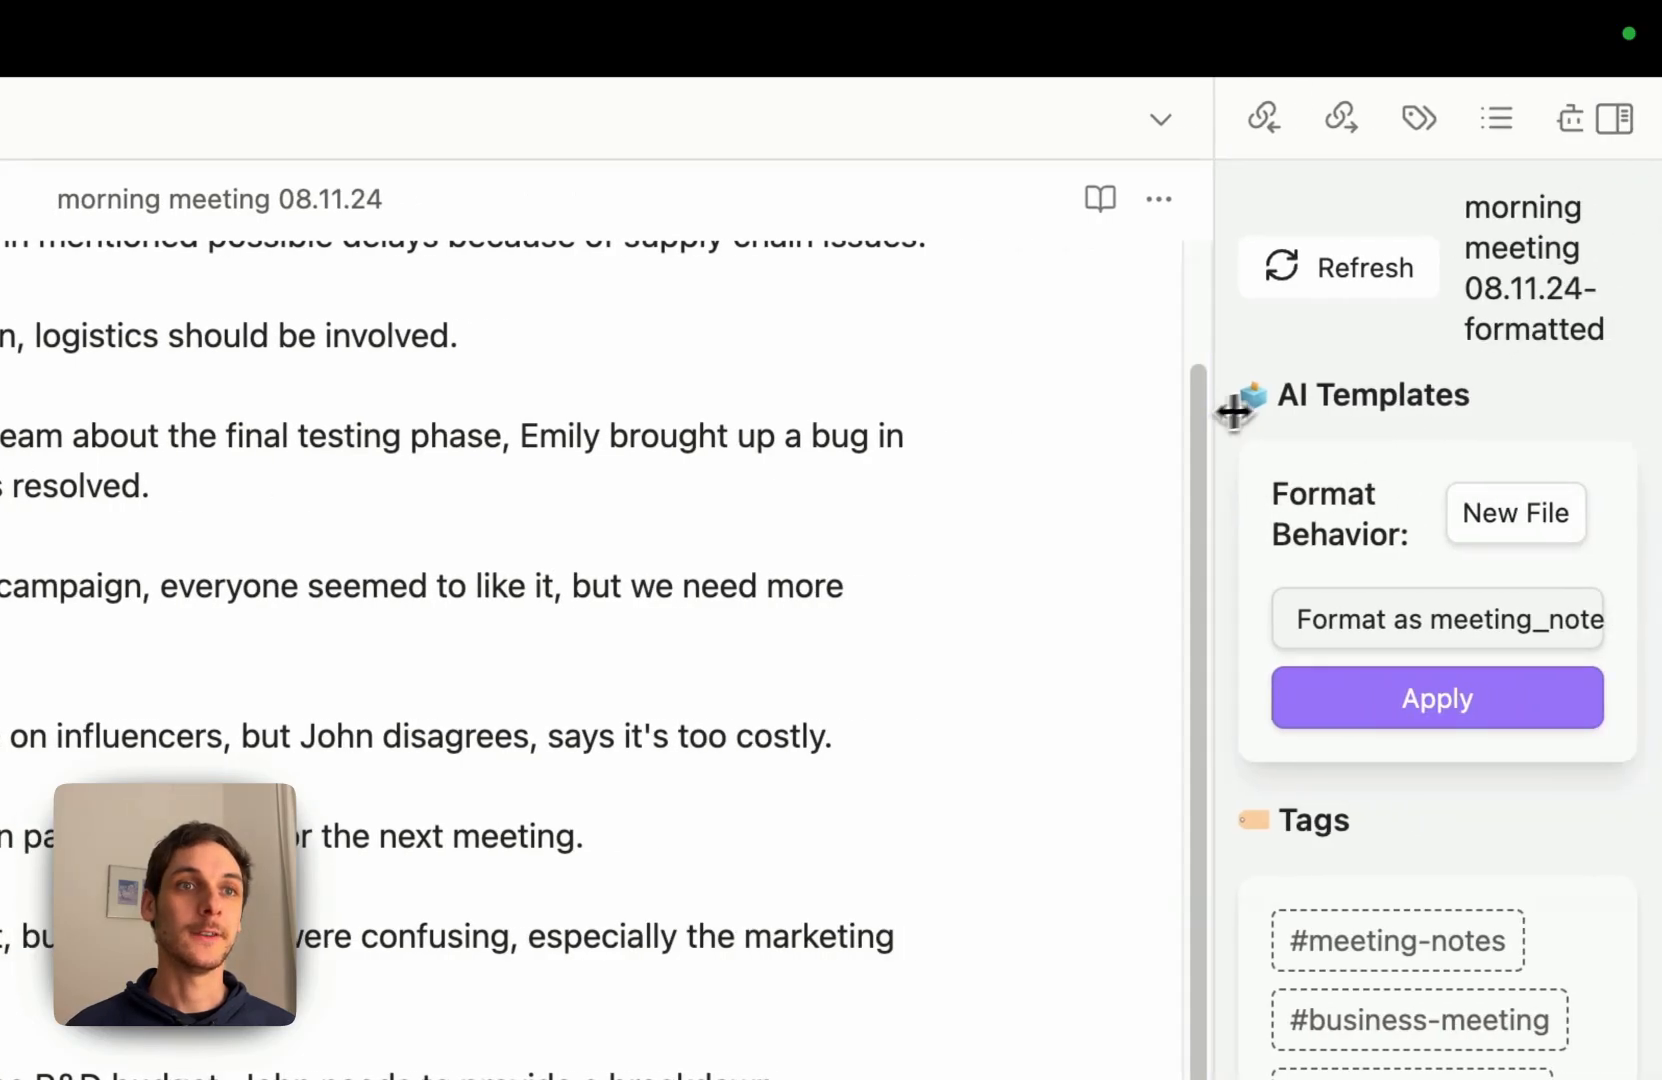
scroll(down, 3)
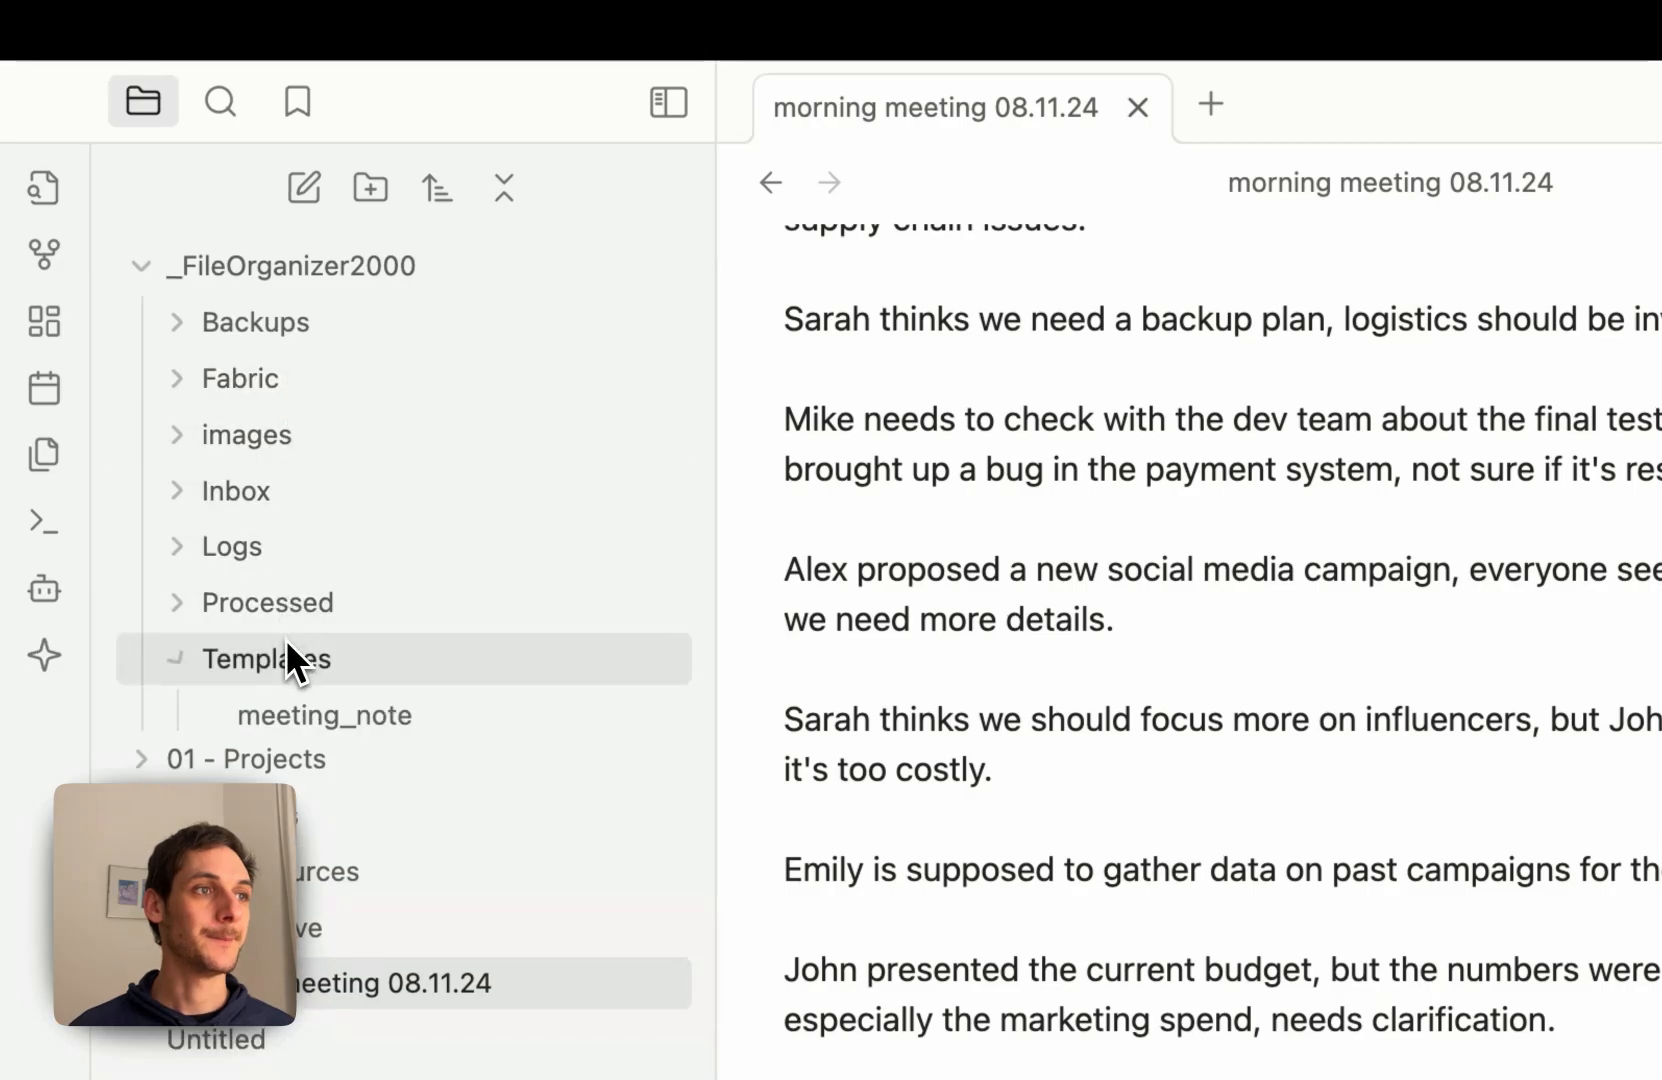
View the meeting_note template's Meeting Details, Audio Reference, Key Points and Action Items sections
click(324, 714)
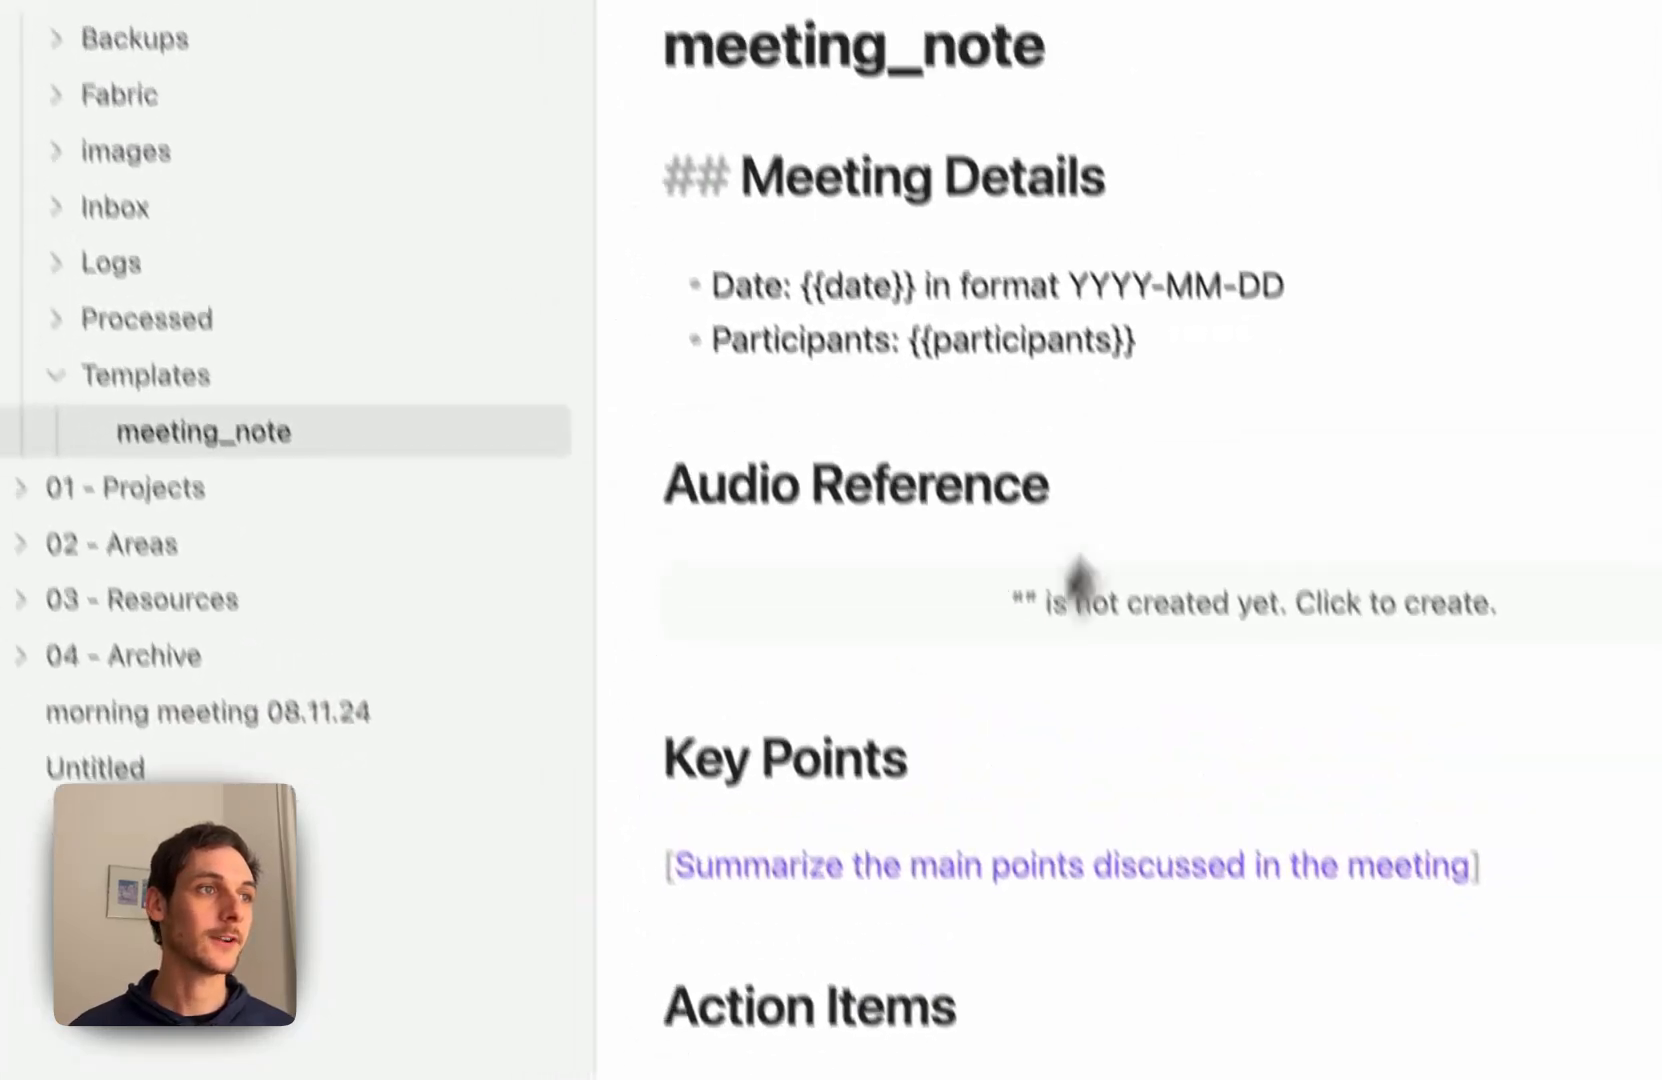
click(210, 710)
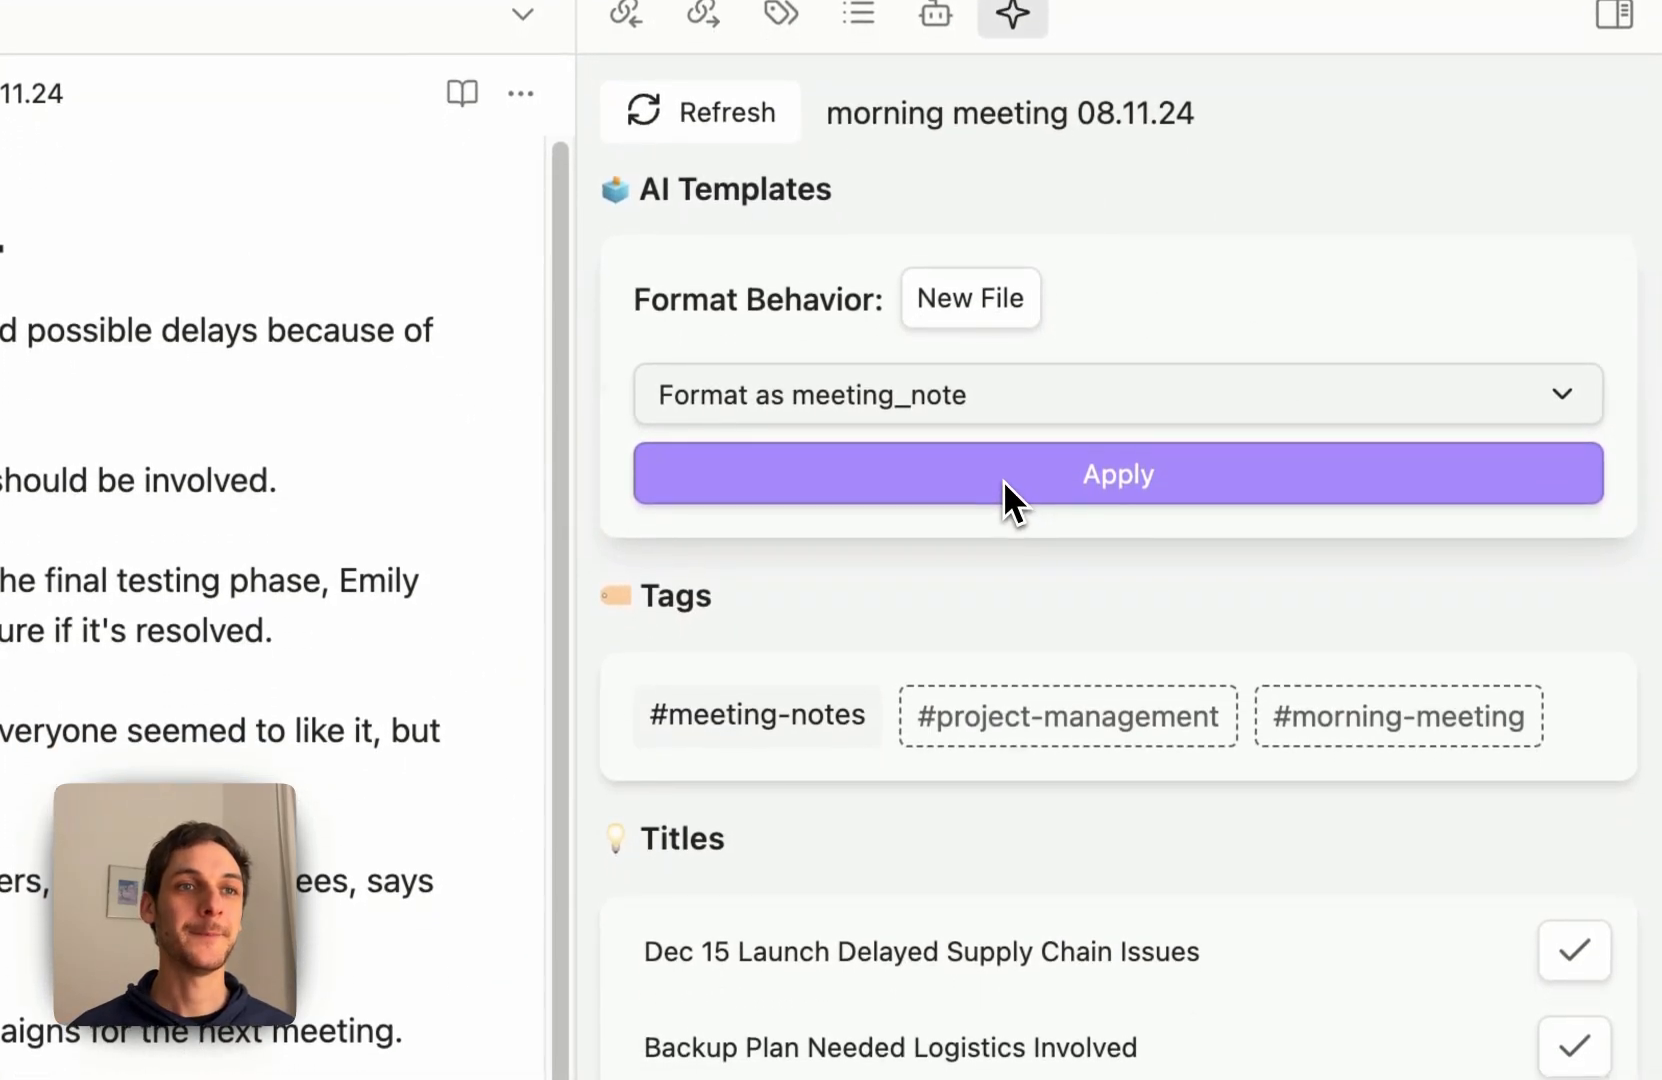
Apply 'Format as meeting_note' and review the formatted copy's Key Points, Action Items and Detailed Notes
click(1118, 474)
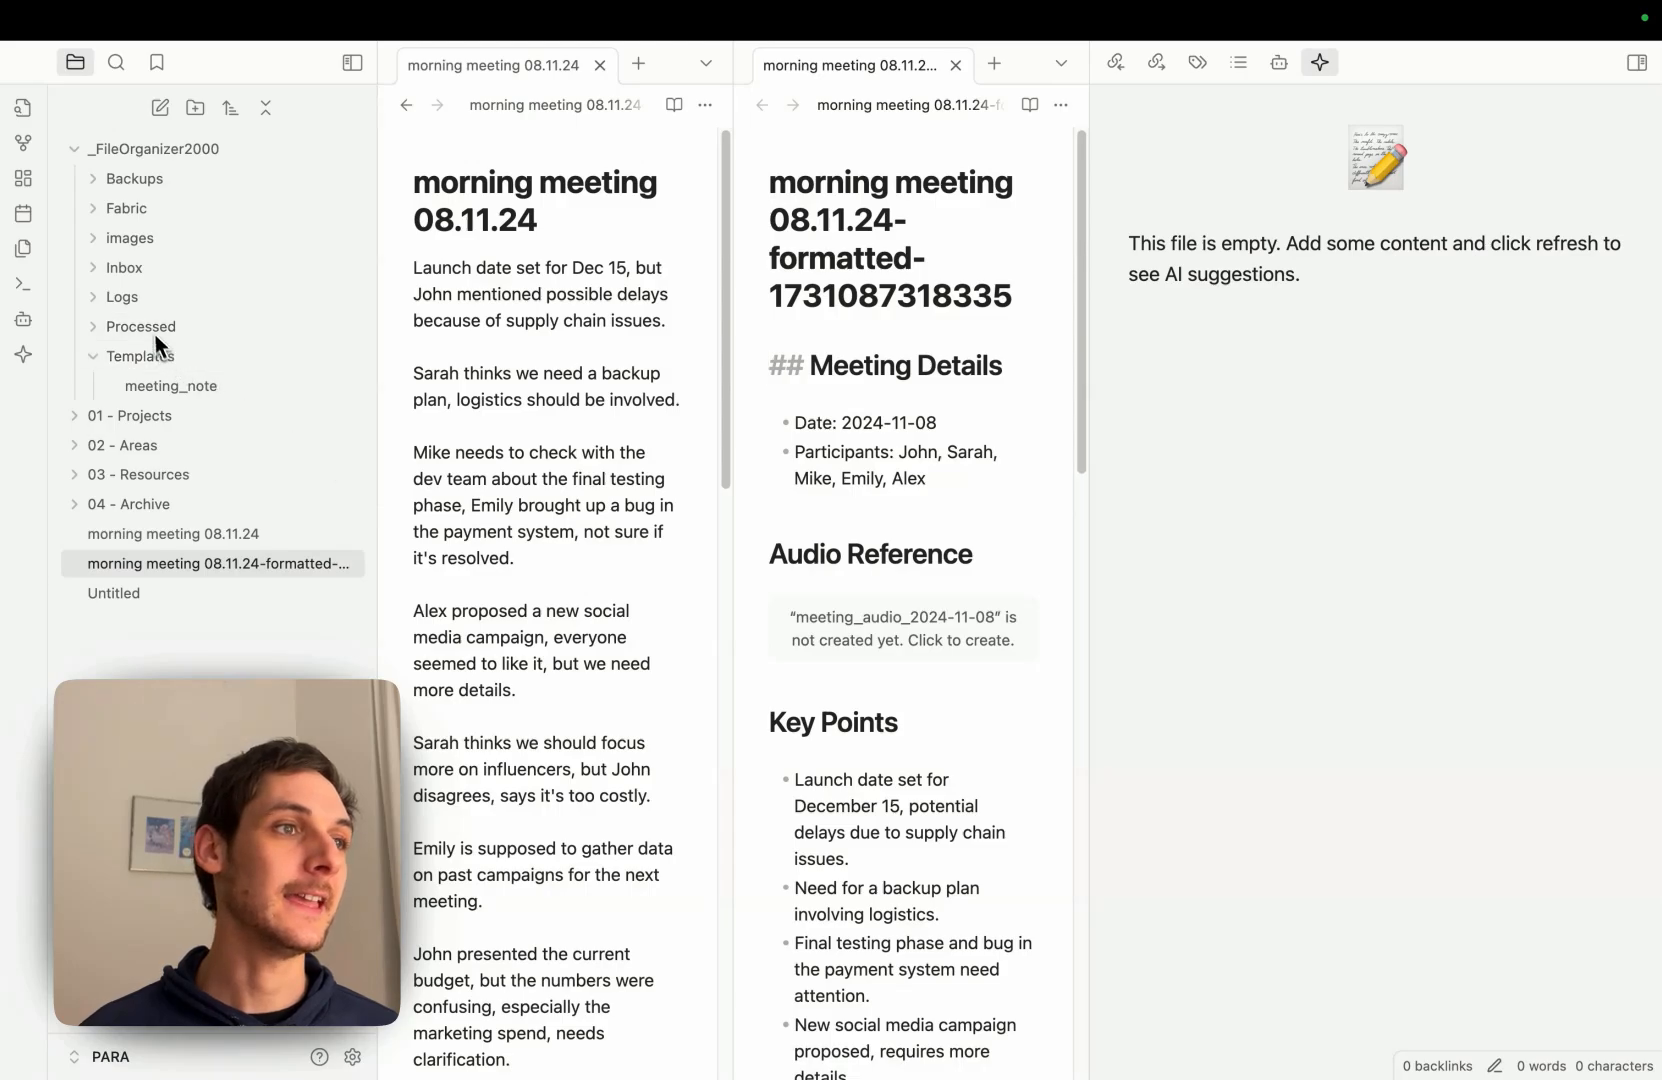
mouse_move(172, 386)
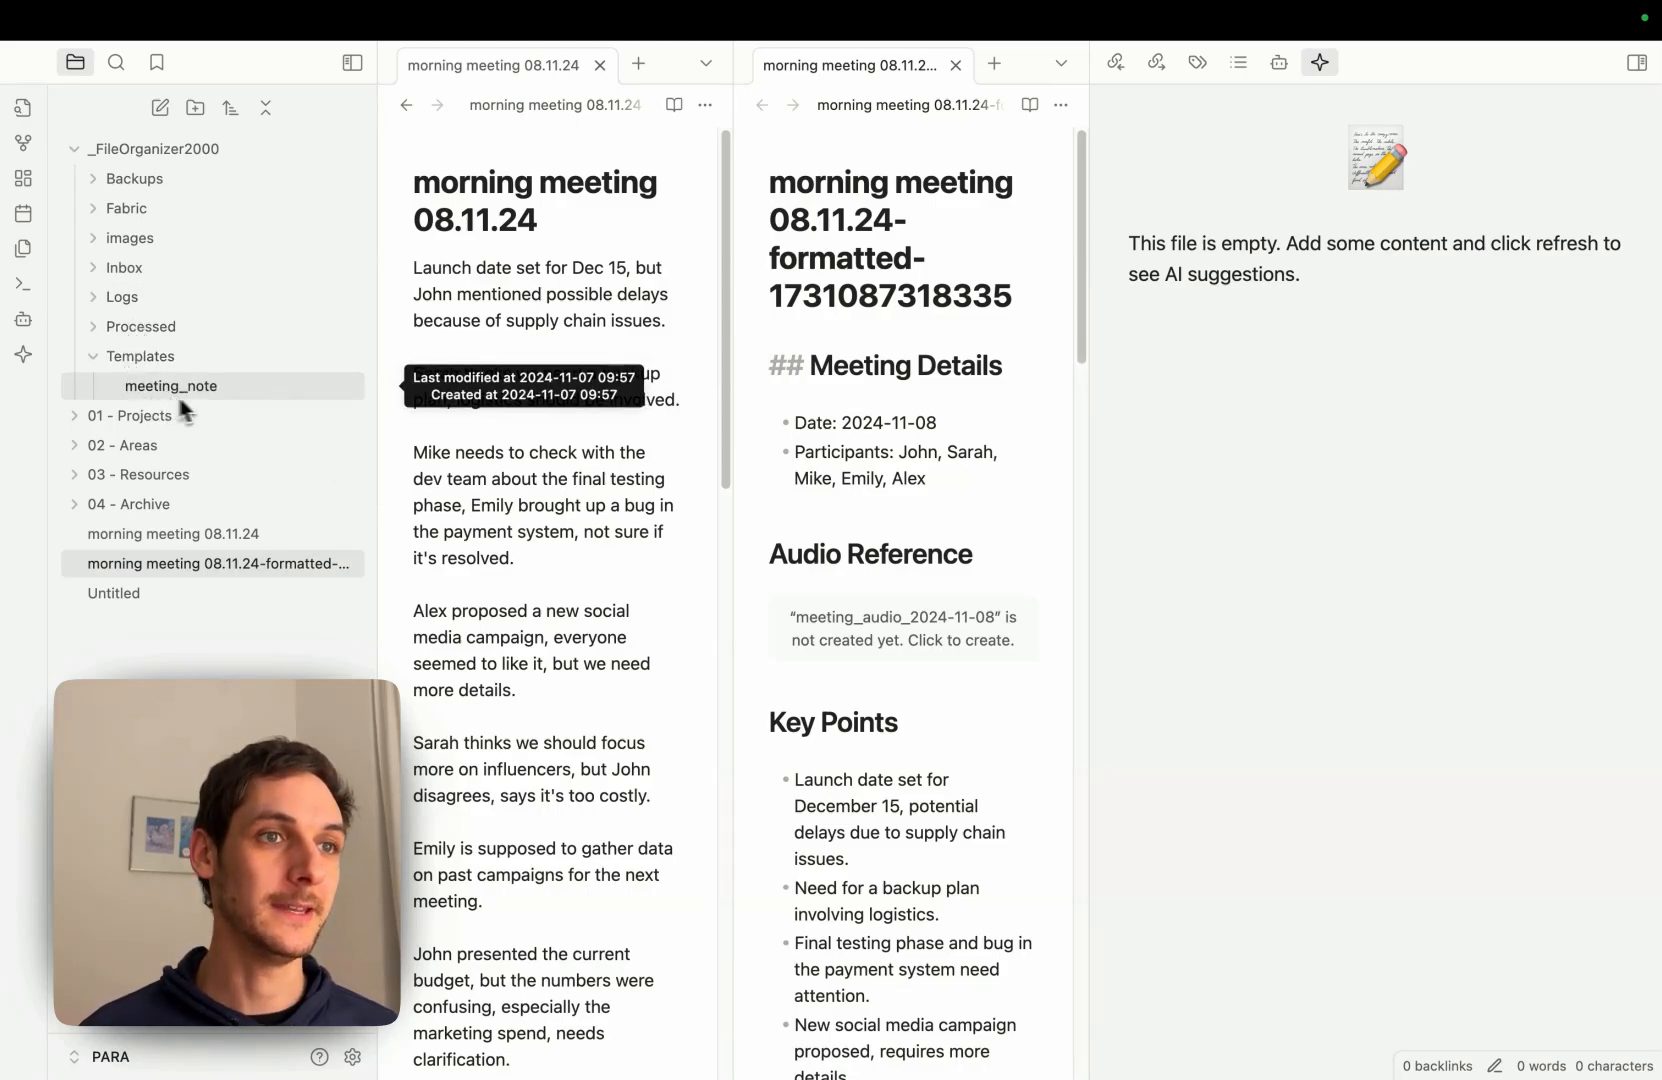
click(1316, 62)
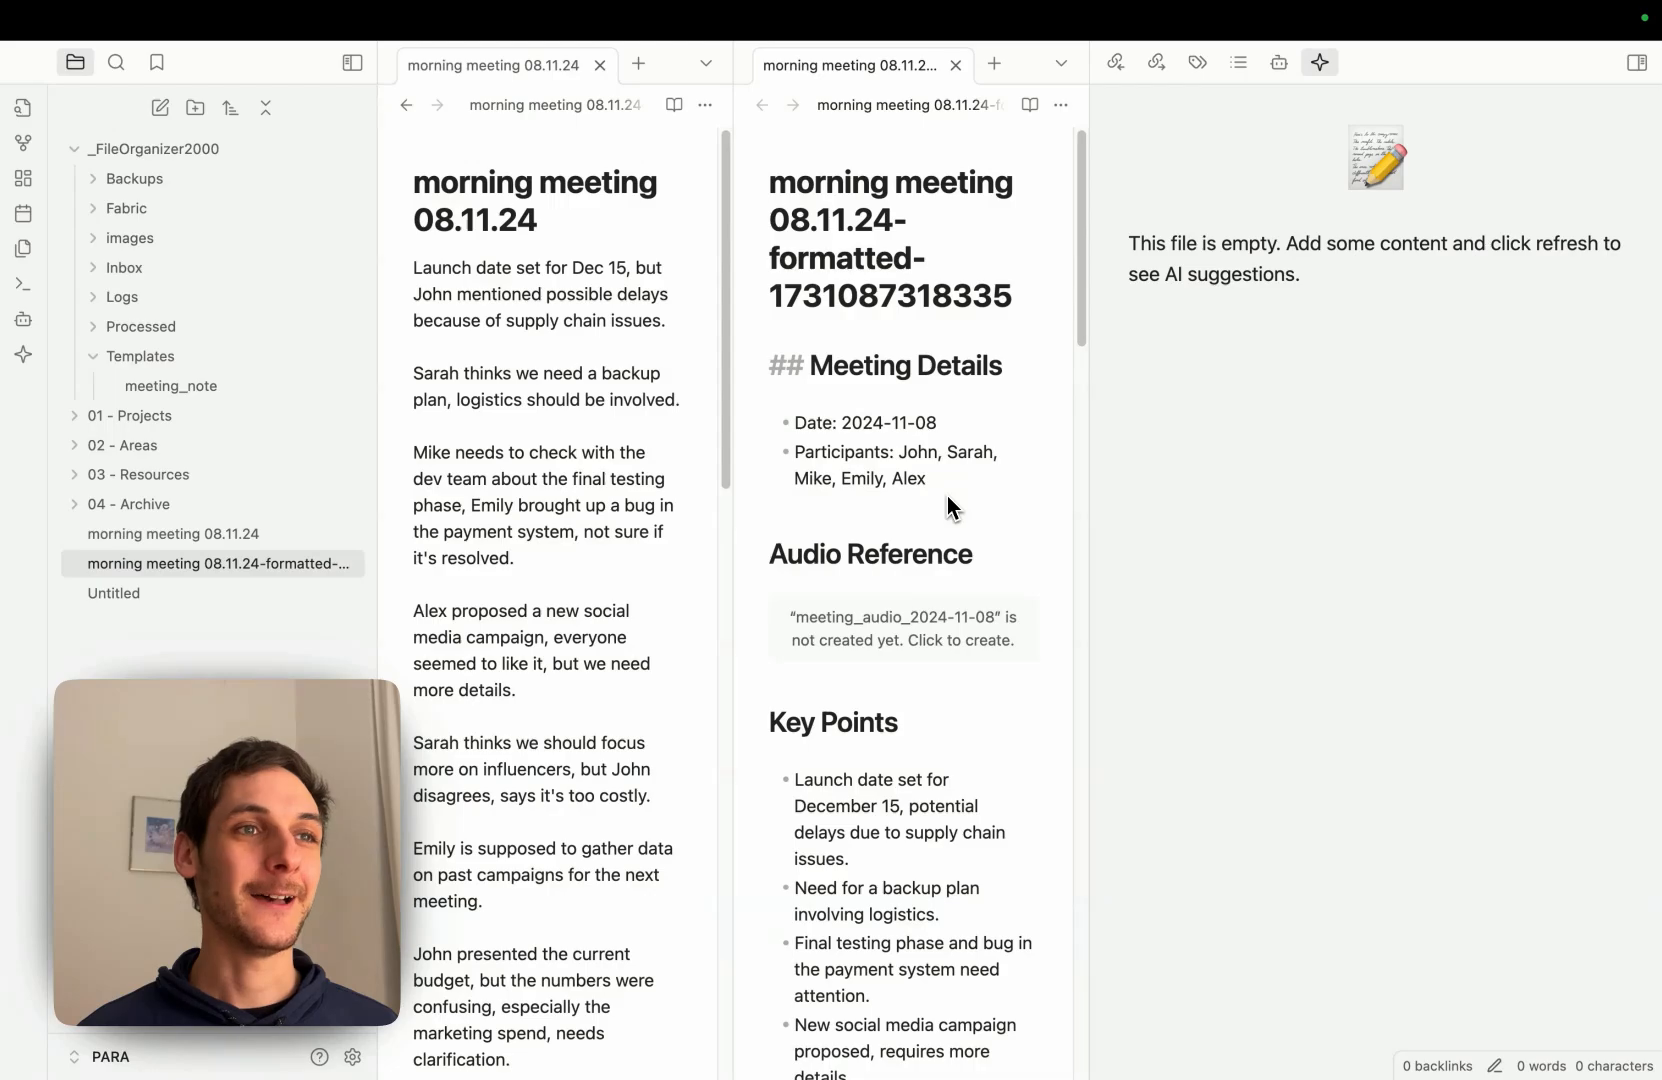
scroll(down, 3)
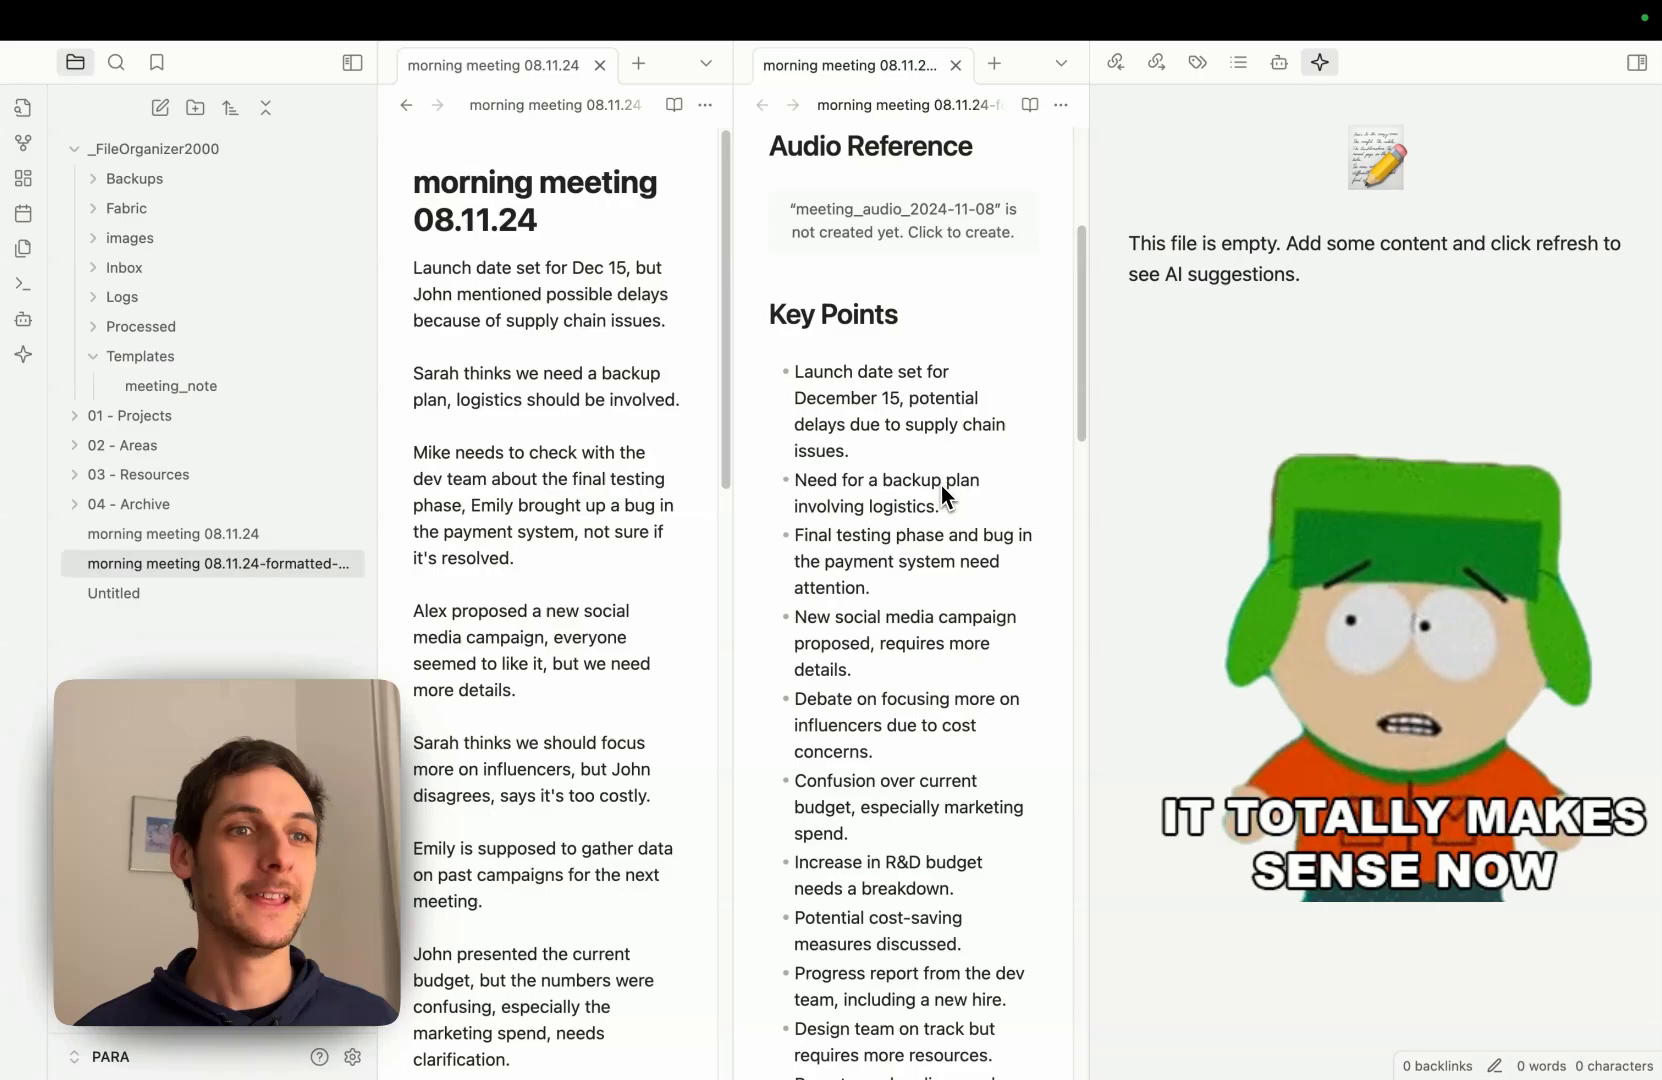
scroll(down, 3)
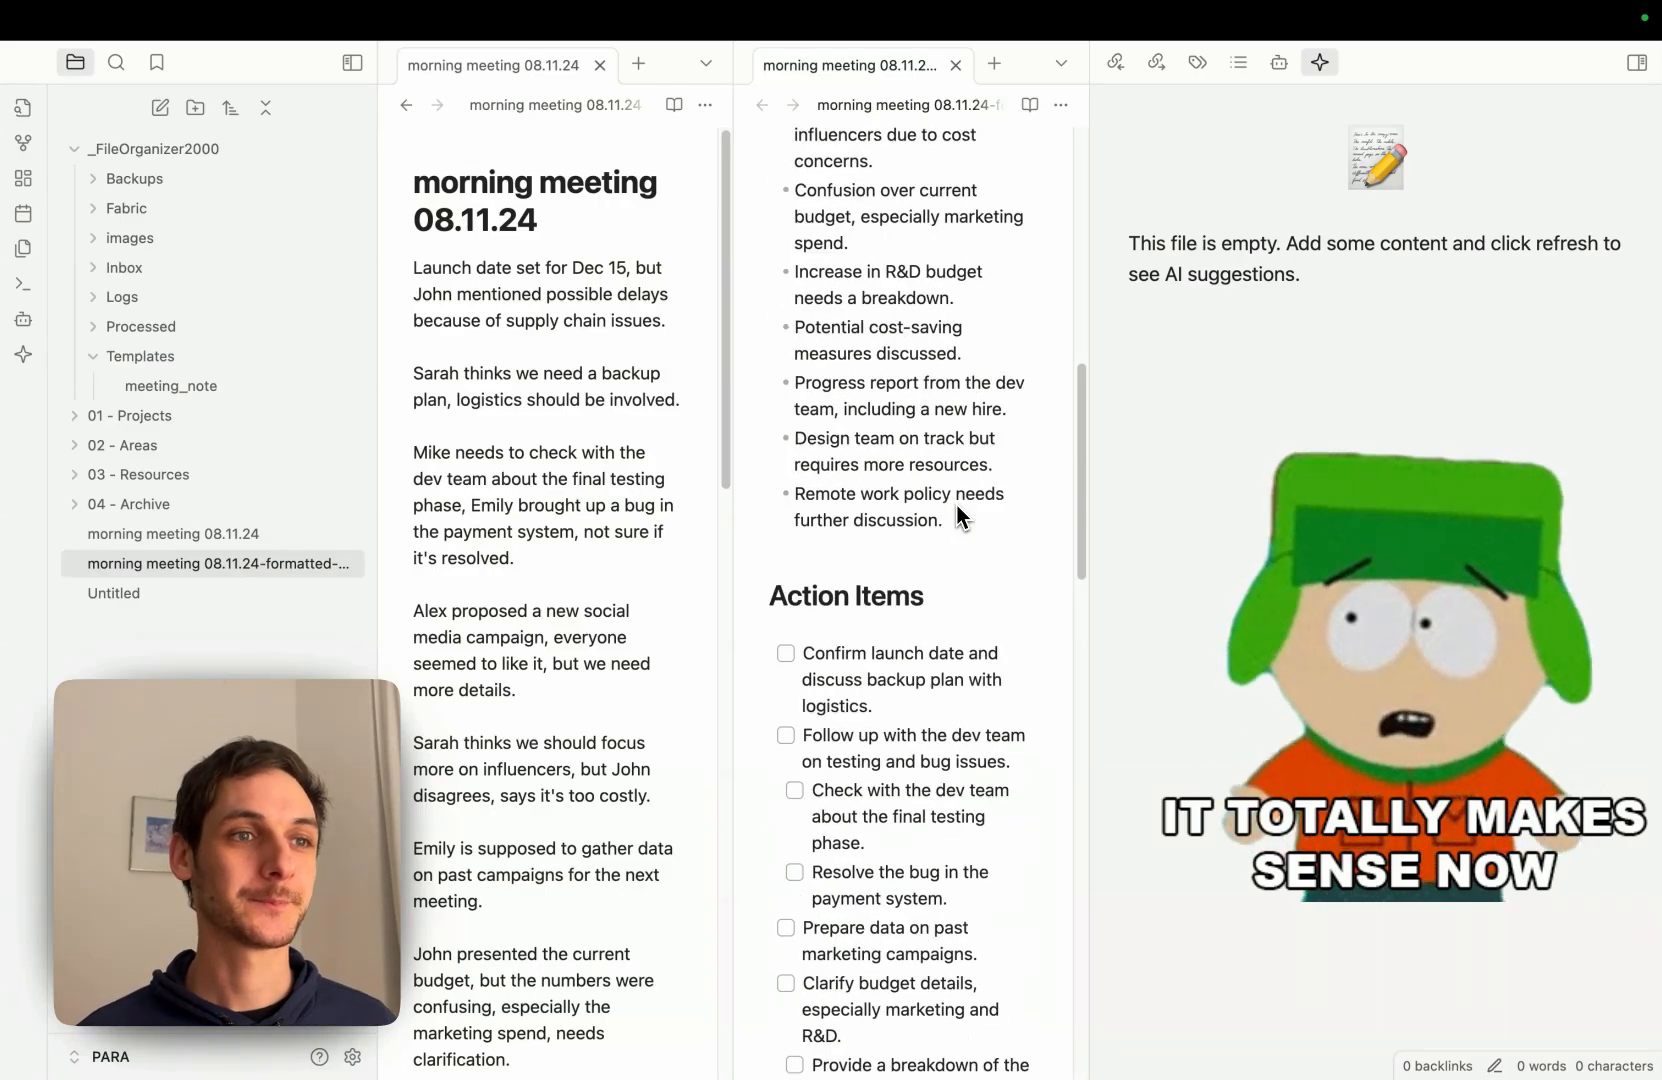
scroll(down, 3)
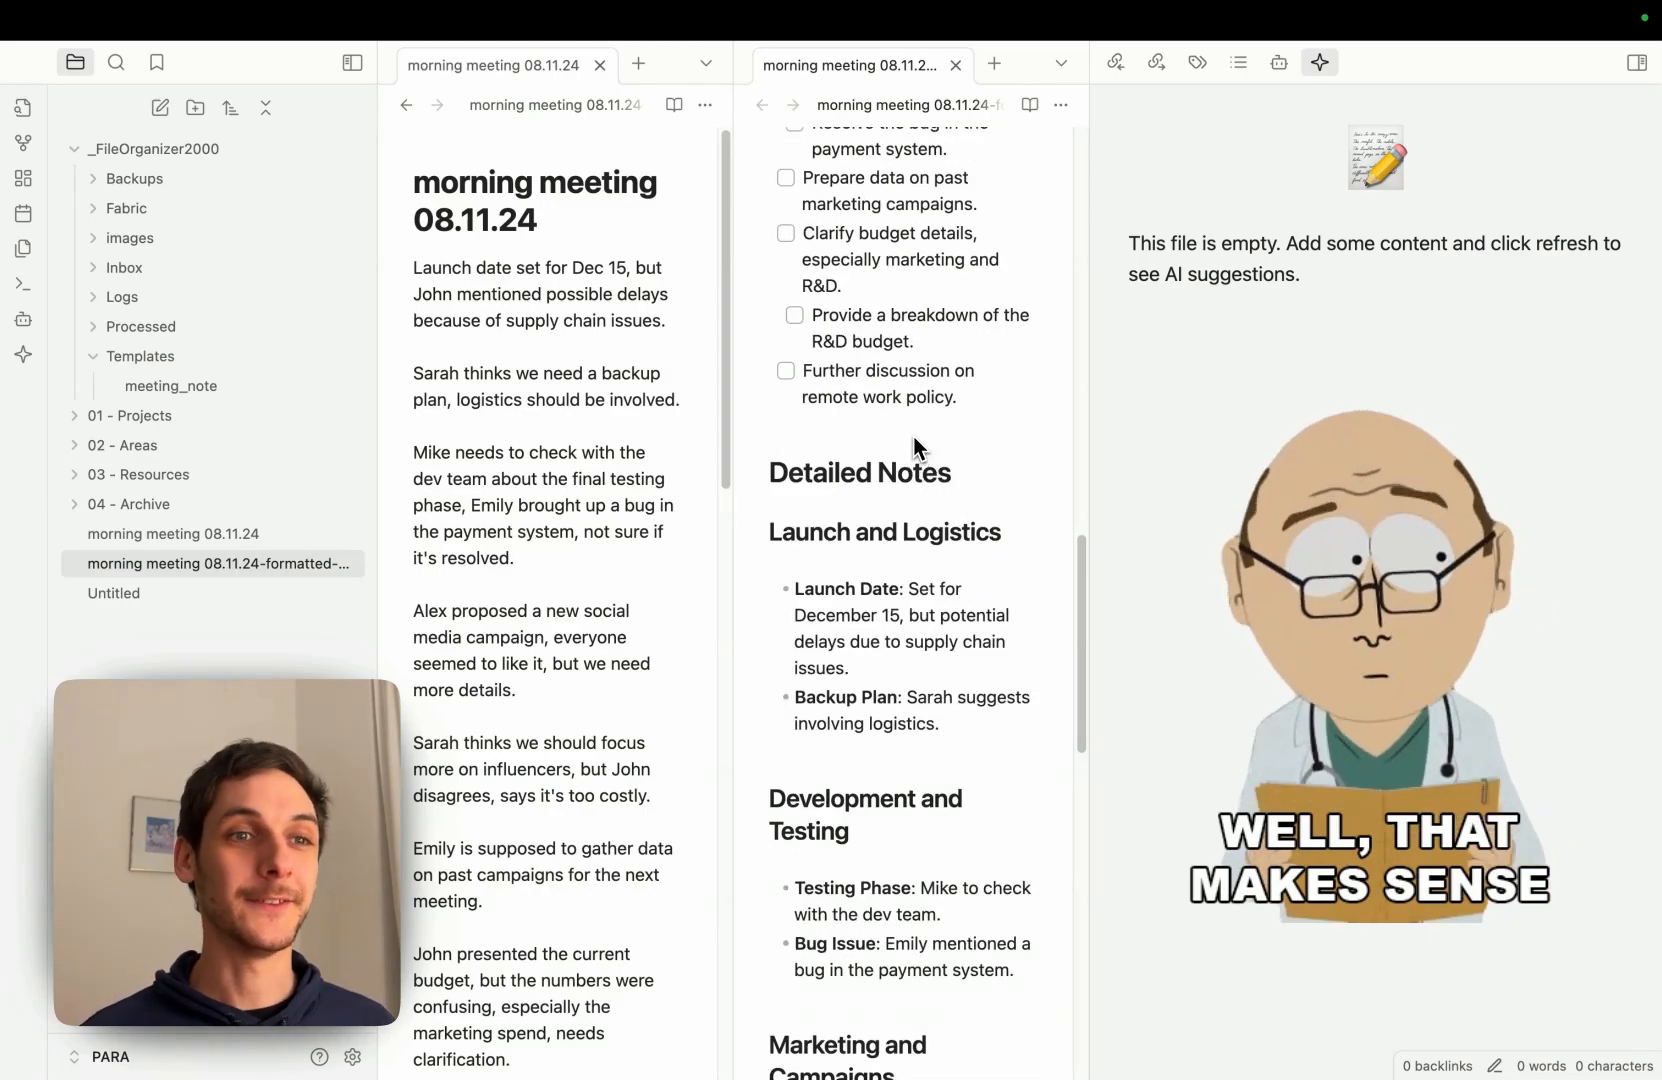
scroll(down, 3)
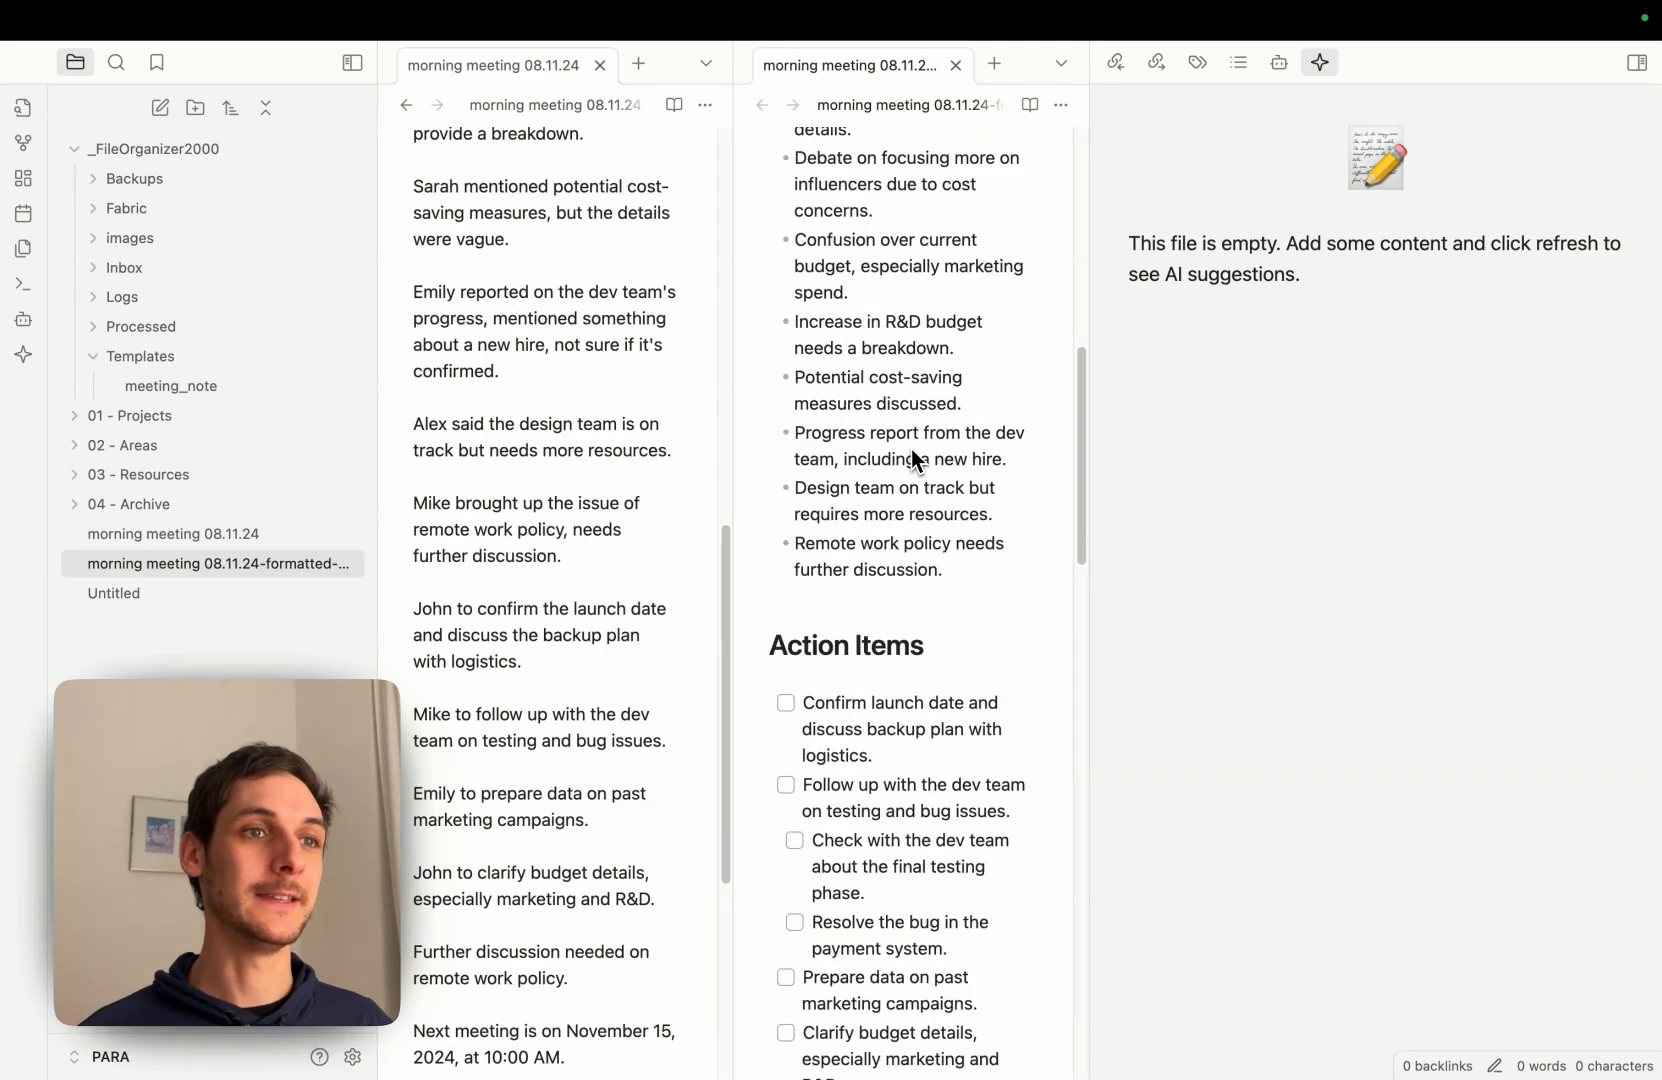
scroll(down, 3)
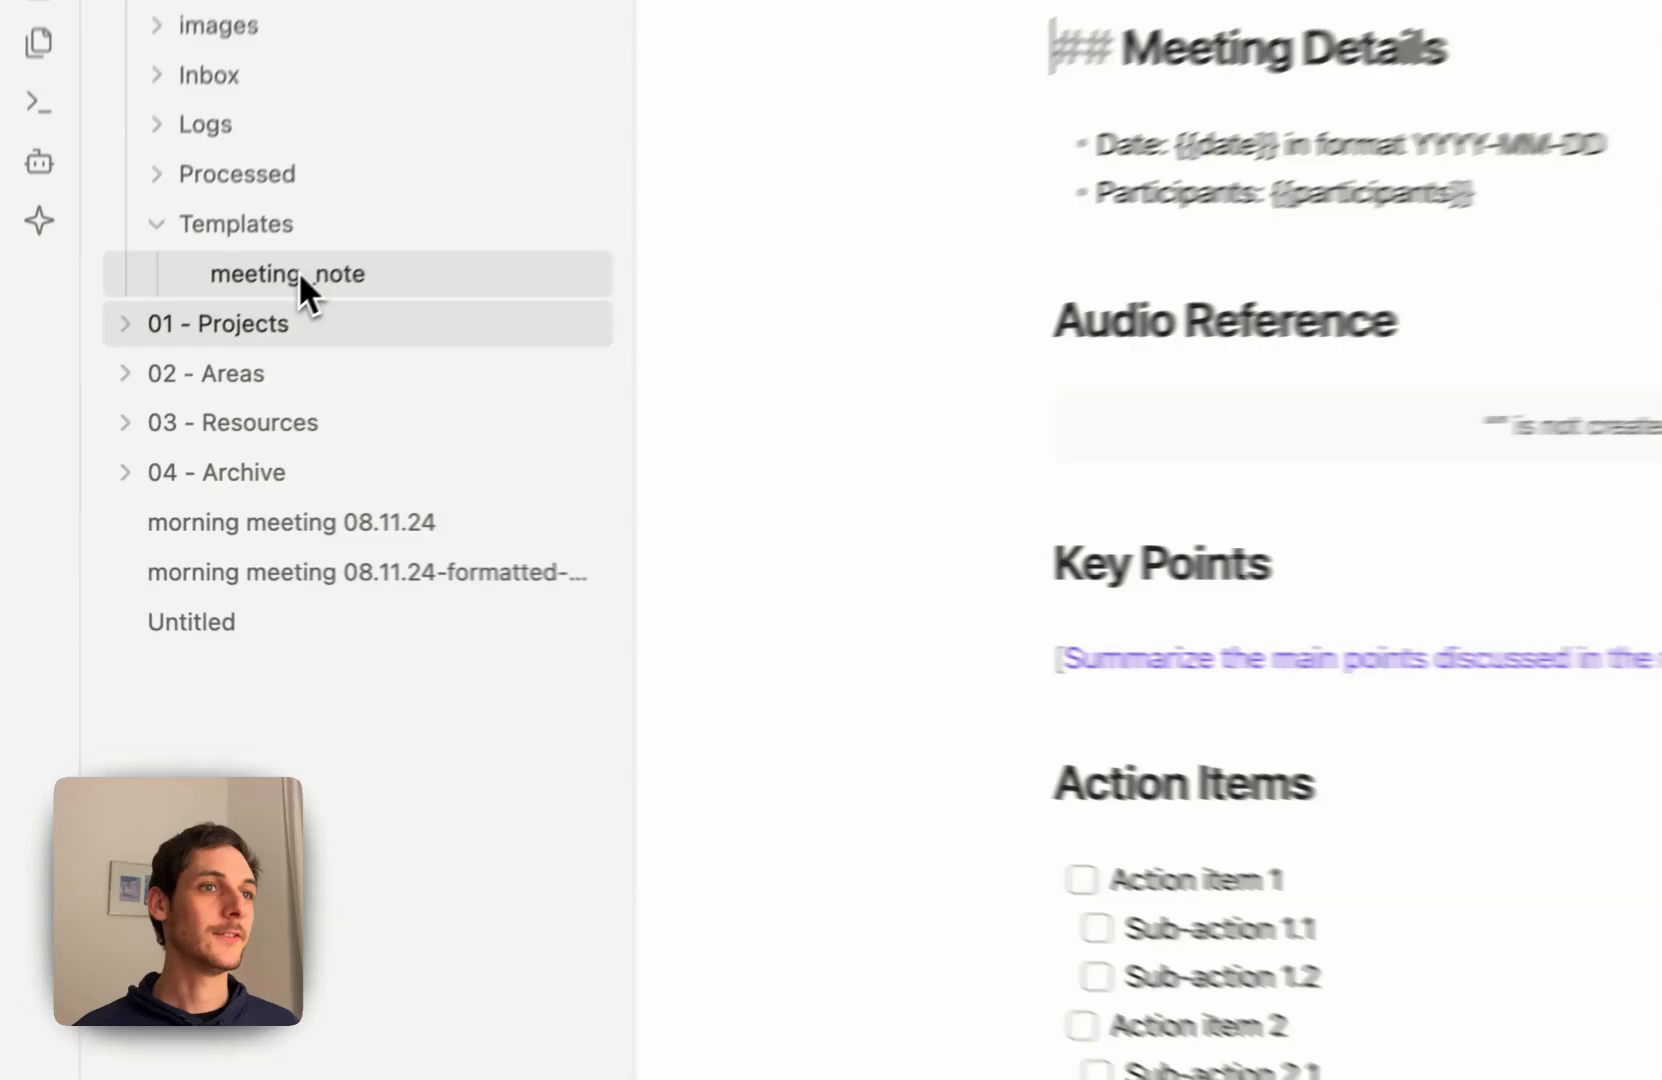
Read the meeting_note template's numbered AI formatting instructions
click(288, 274)
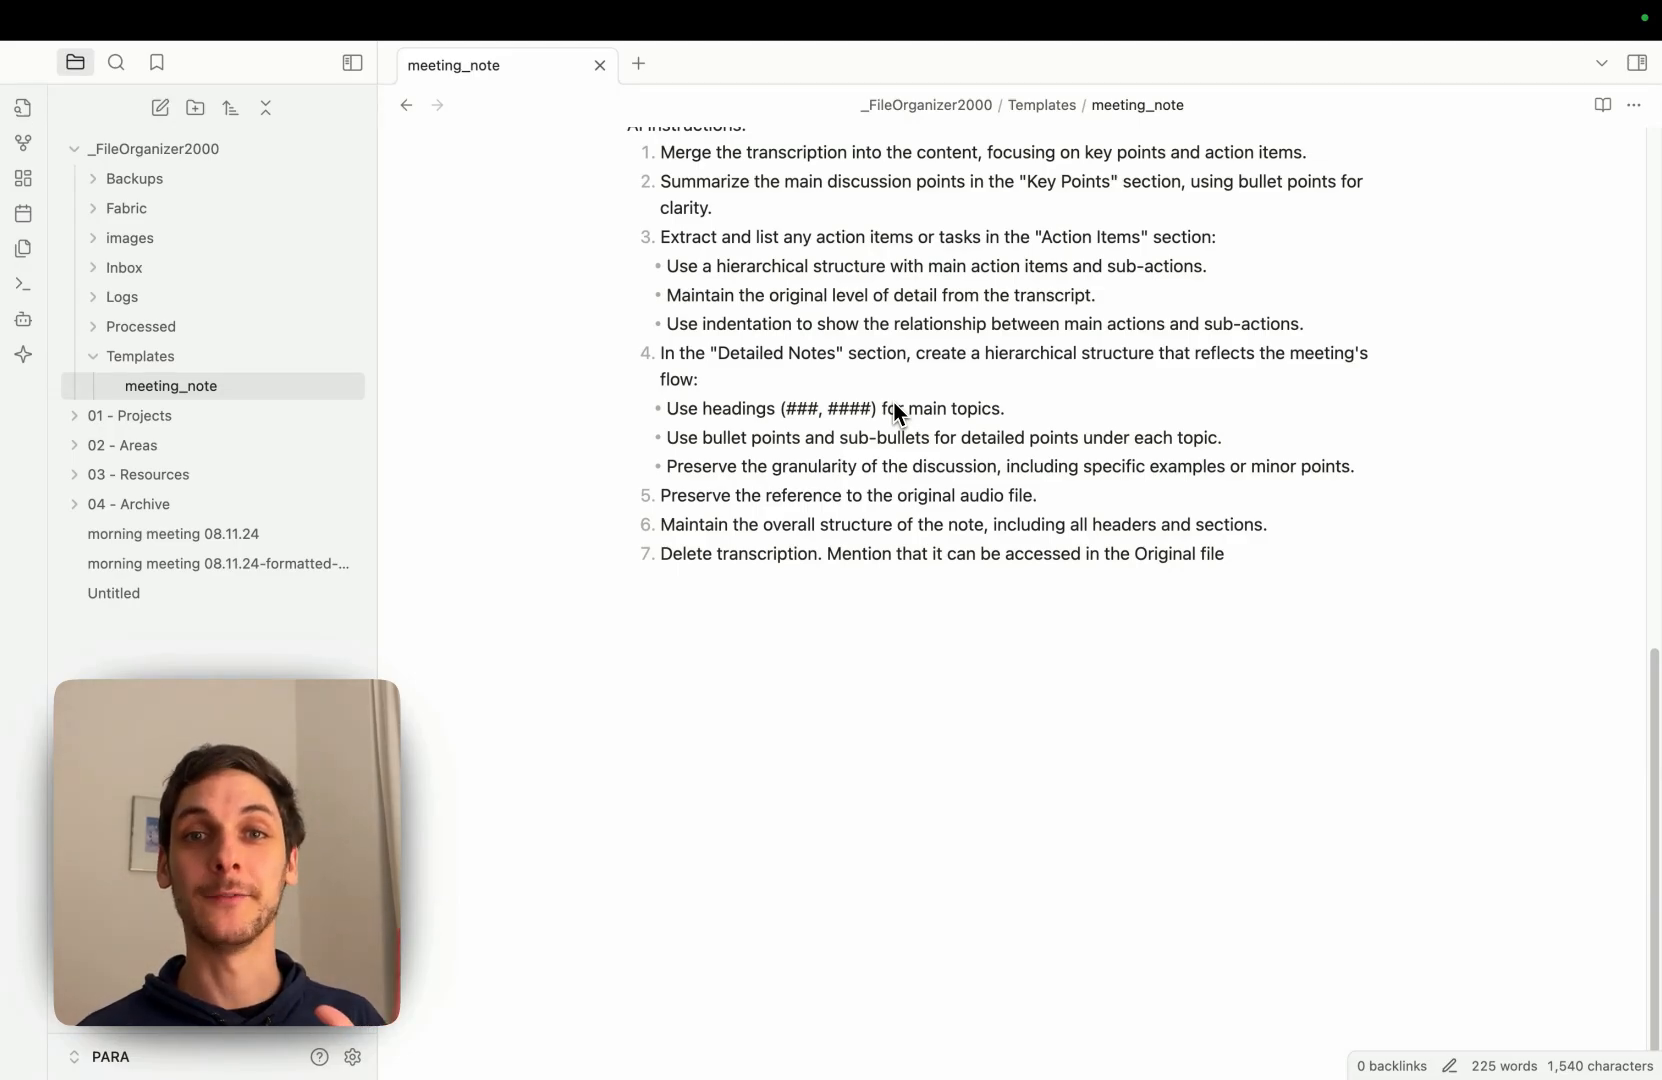
mouse_move(886, 572)
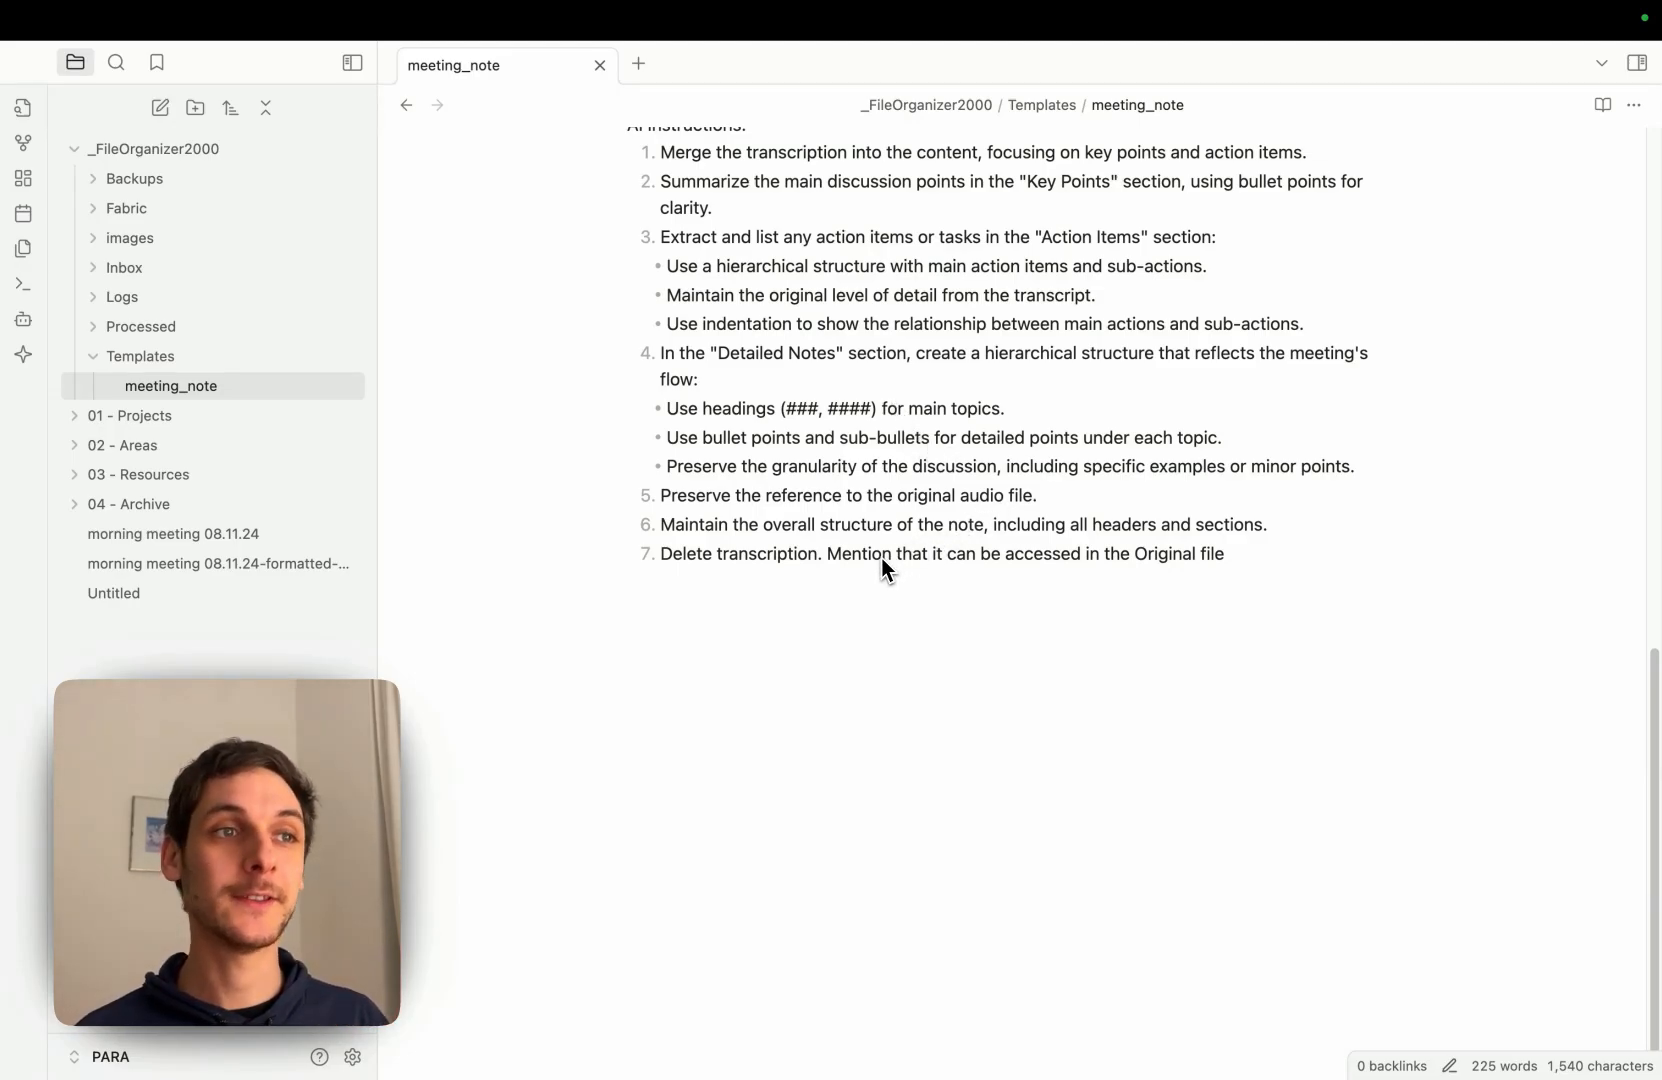
scroll(up, 3)
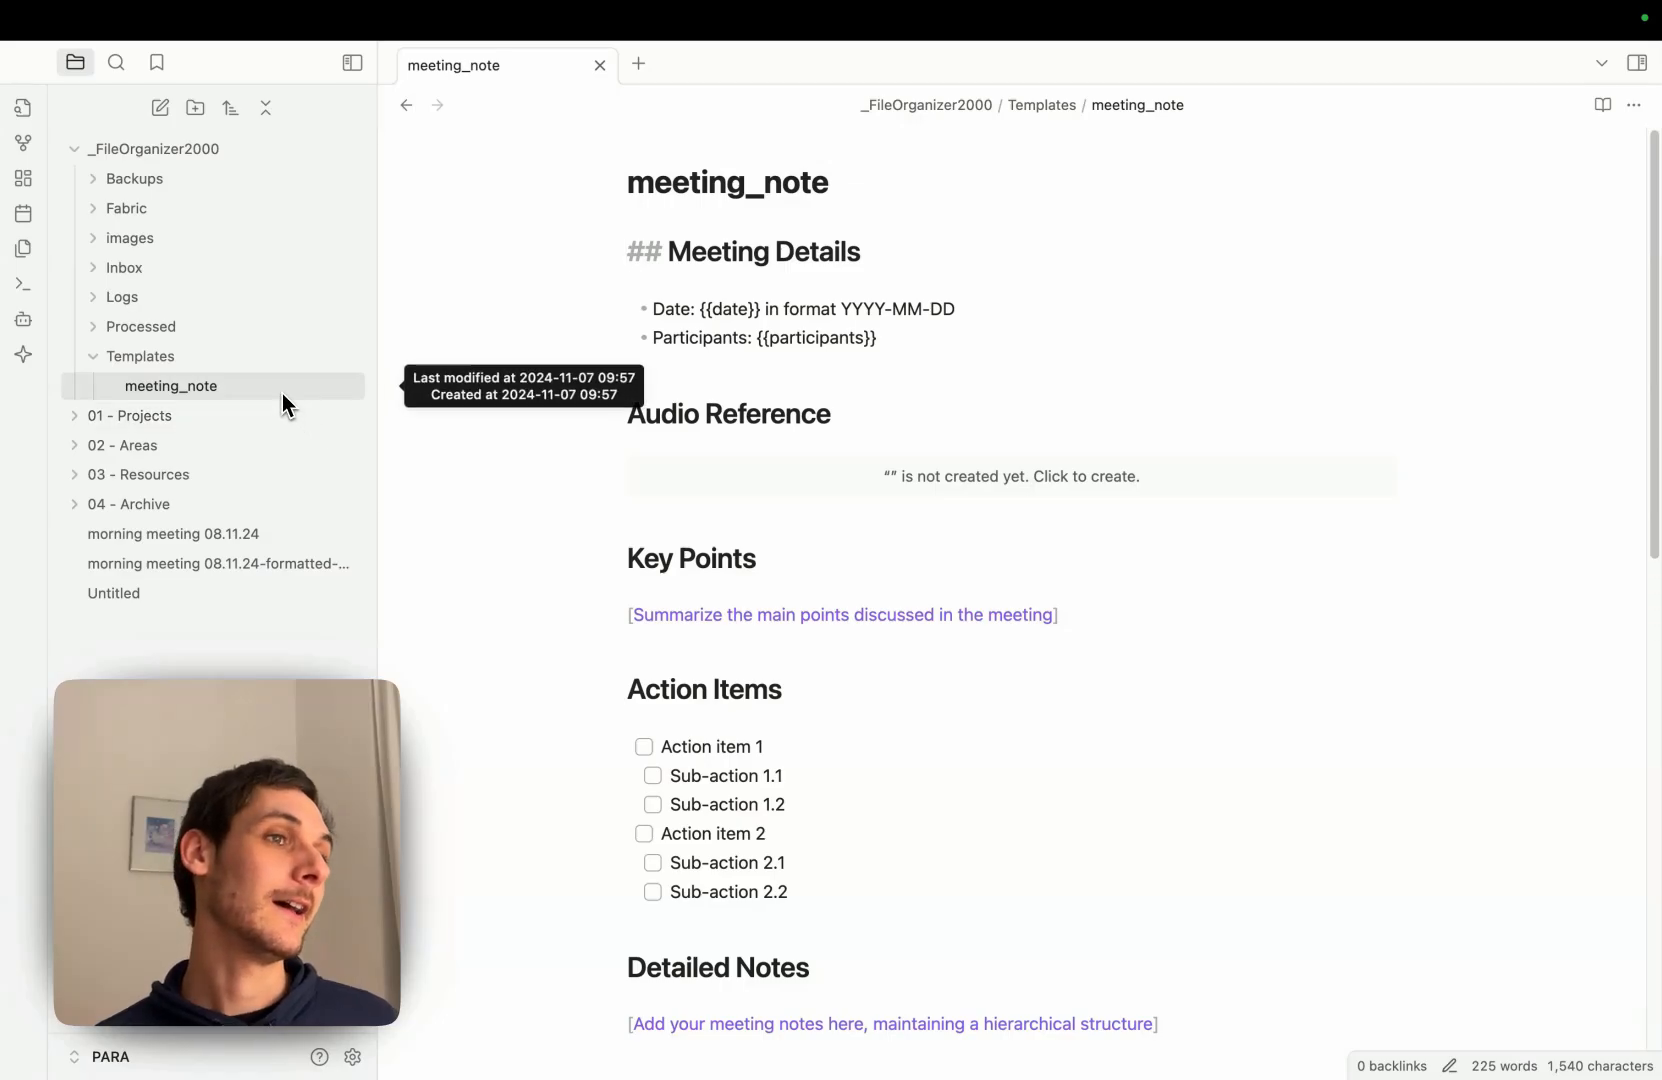
mouse_move(150, 356)
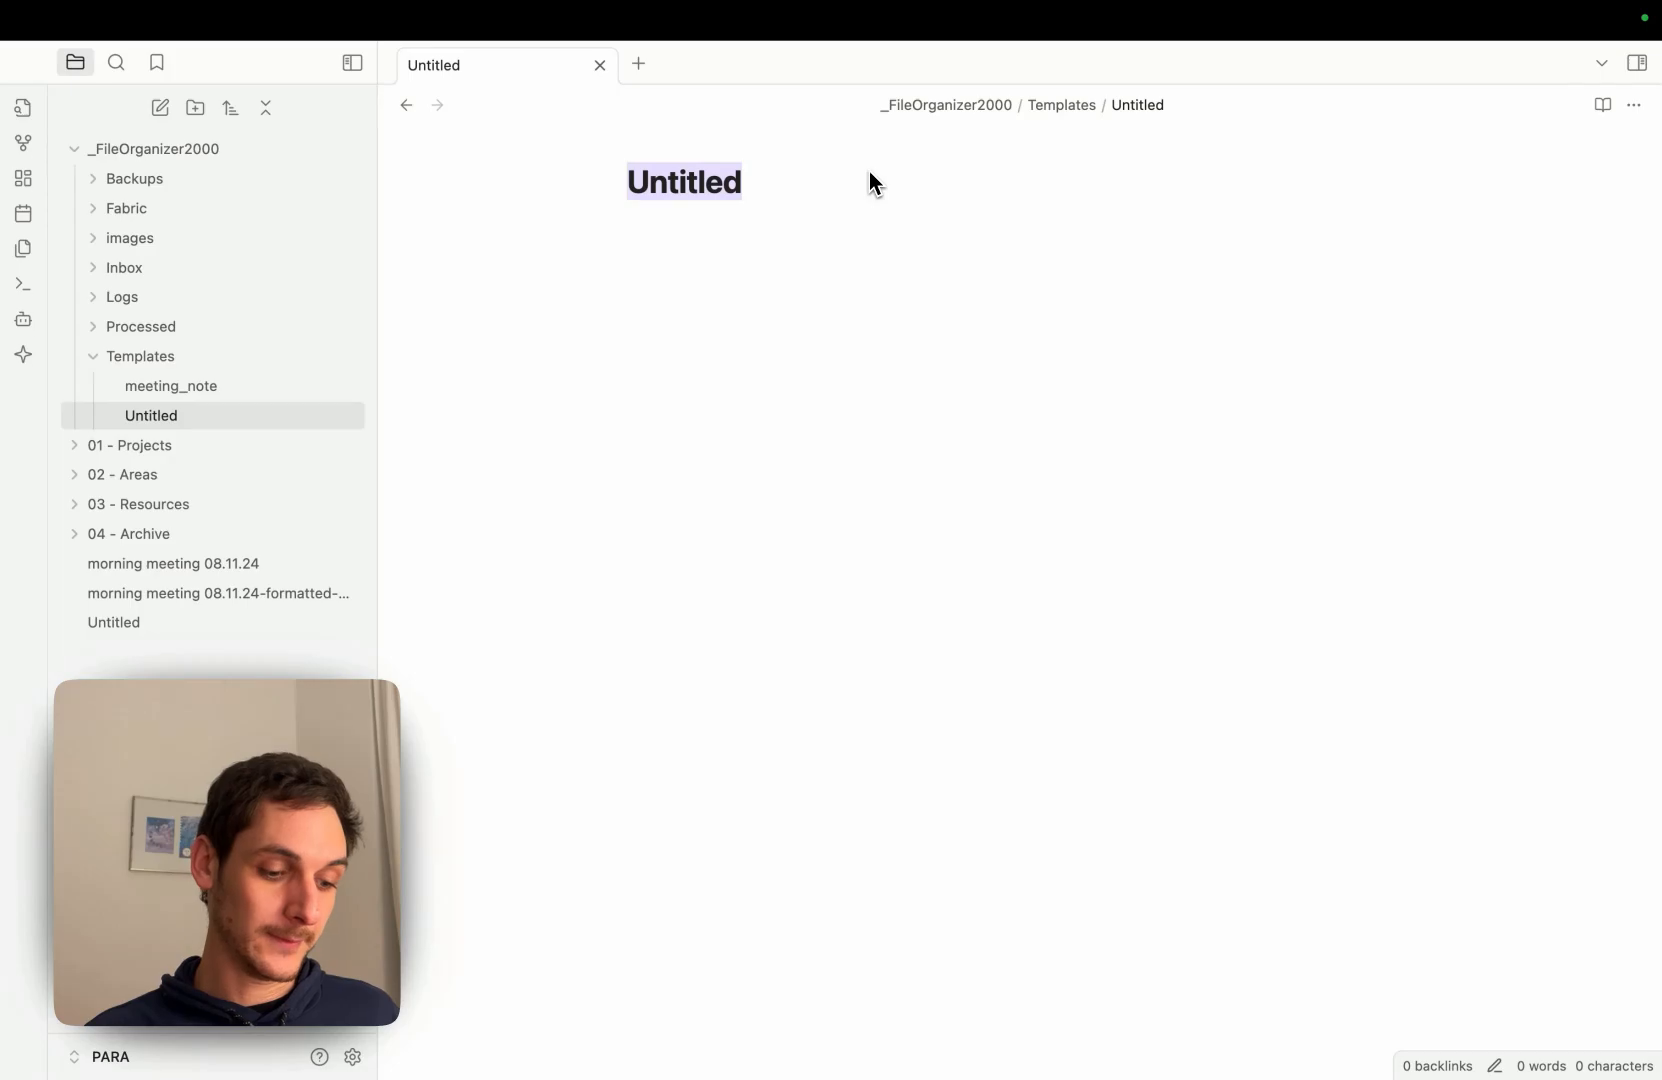
Name the new Templates note 'pastry_recipe'
text(past)
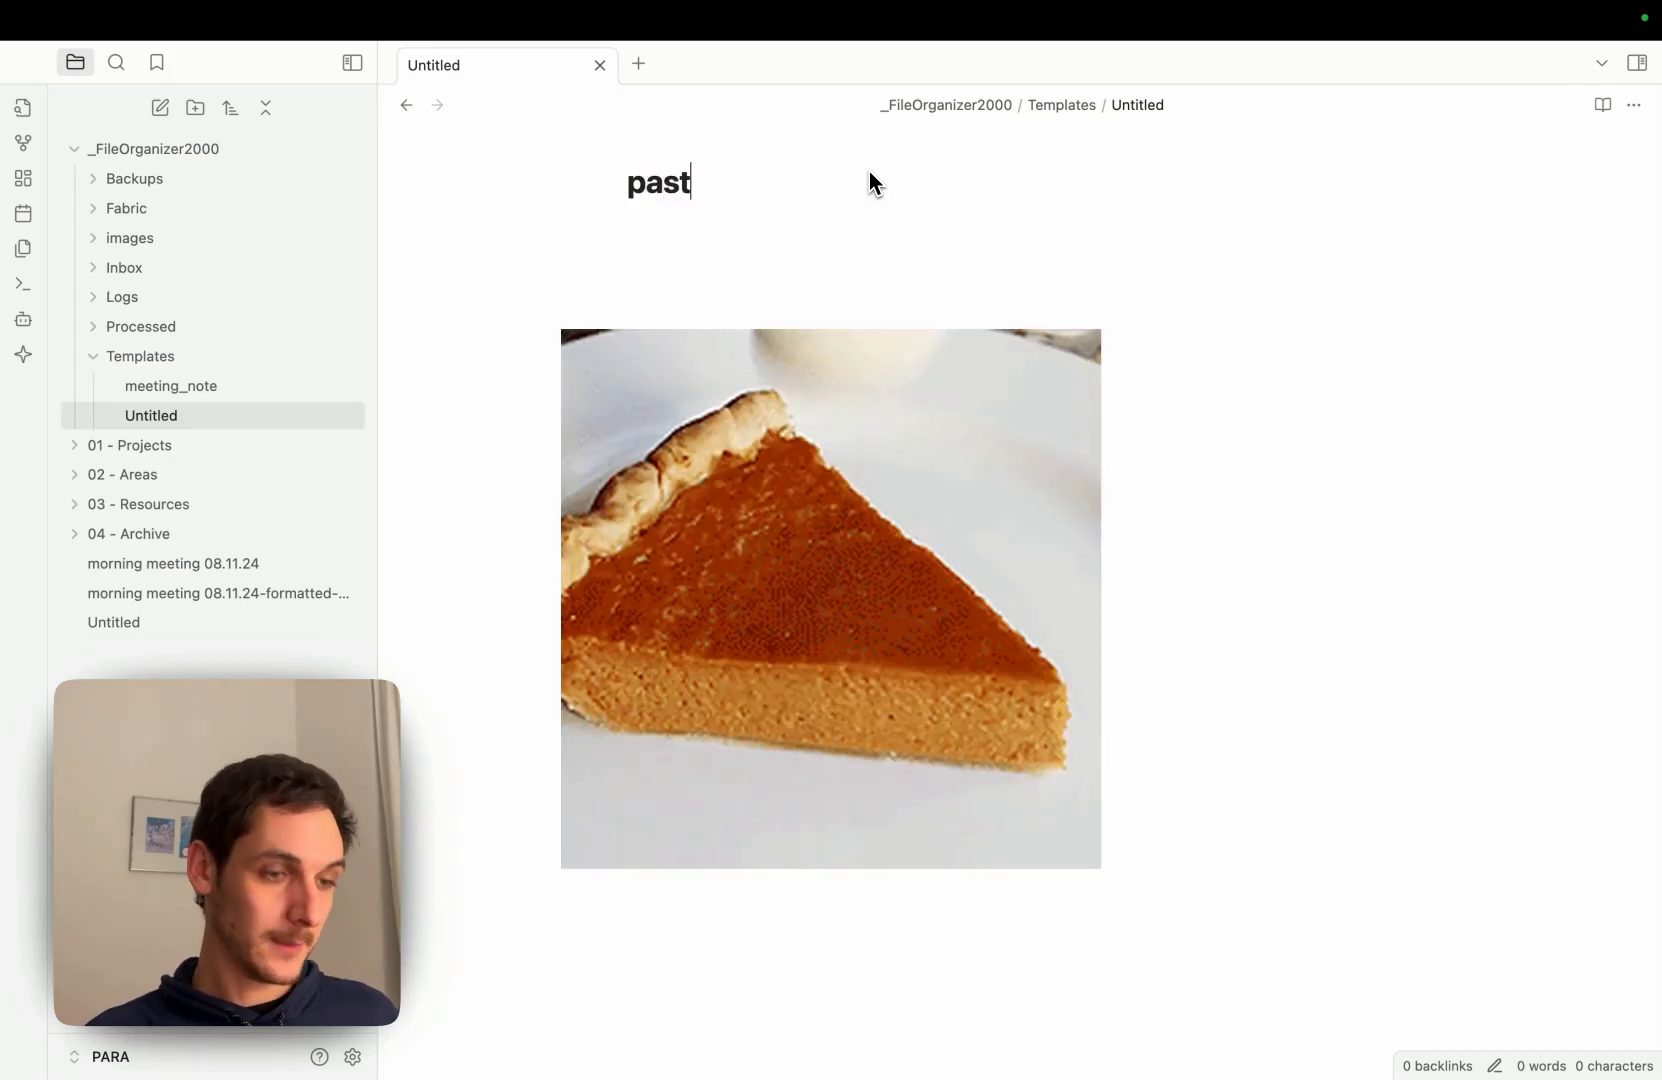
text(try_re)
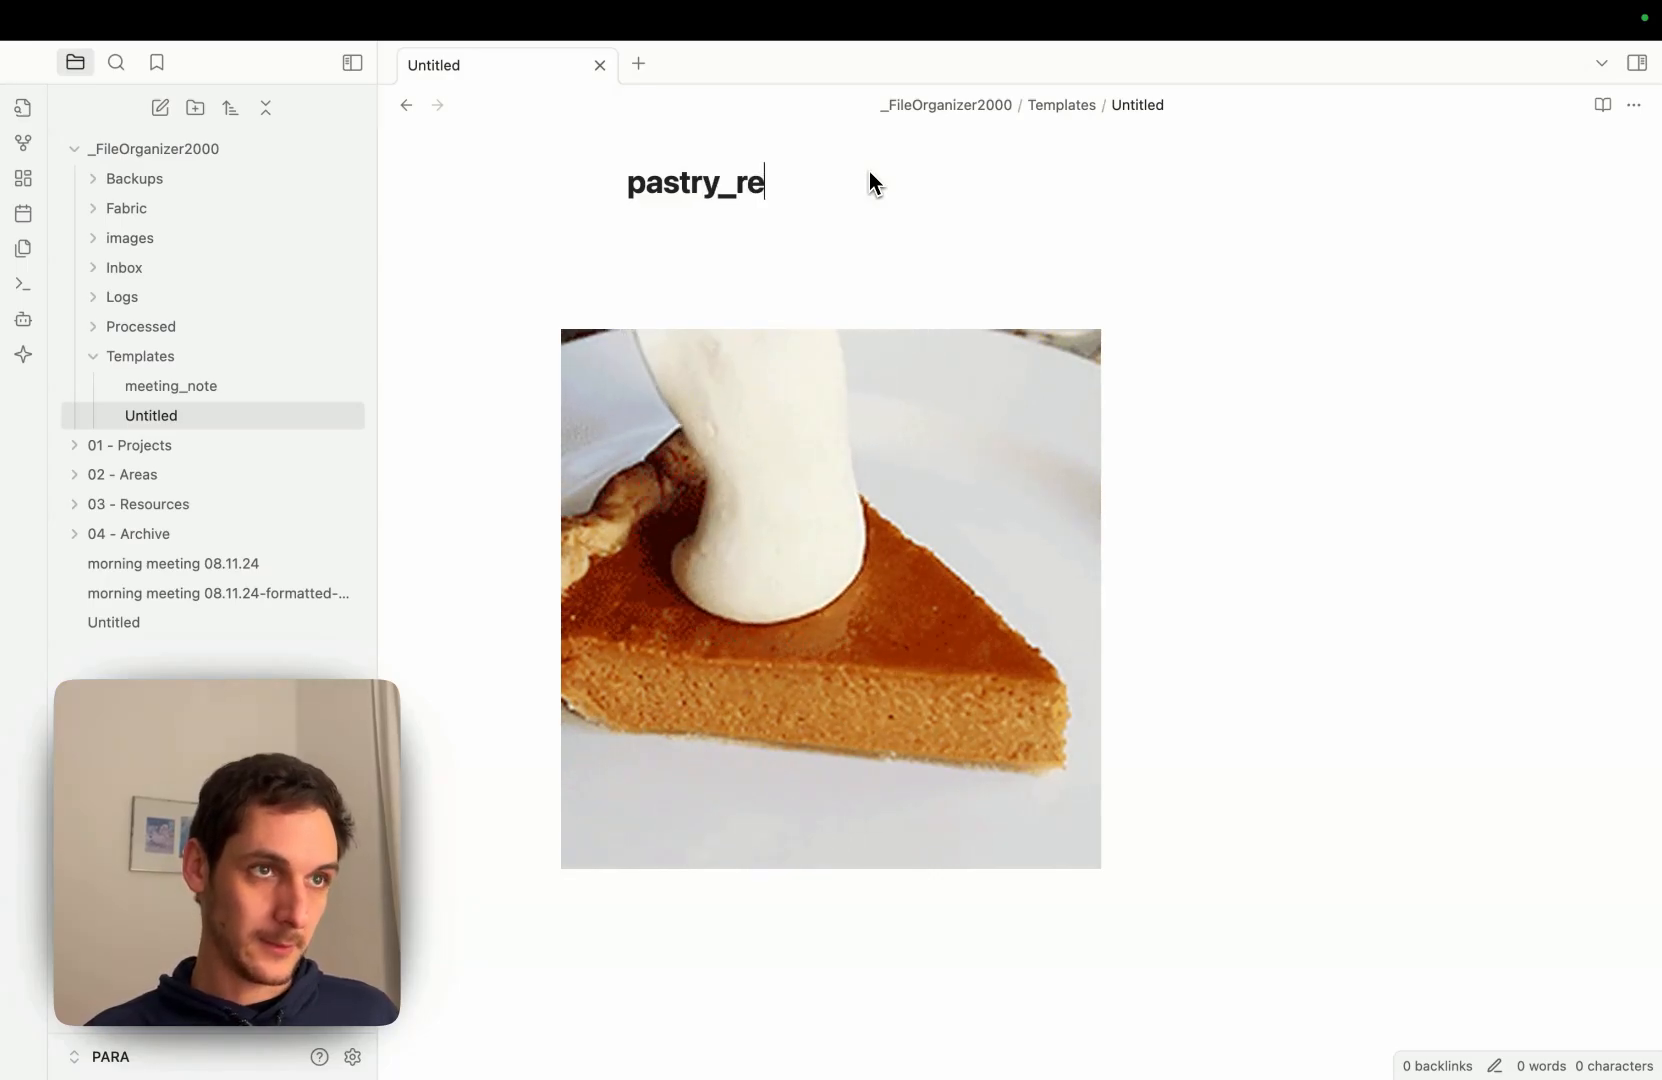
text(cipe)
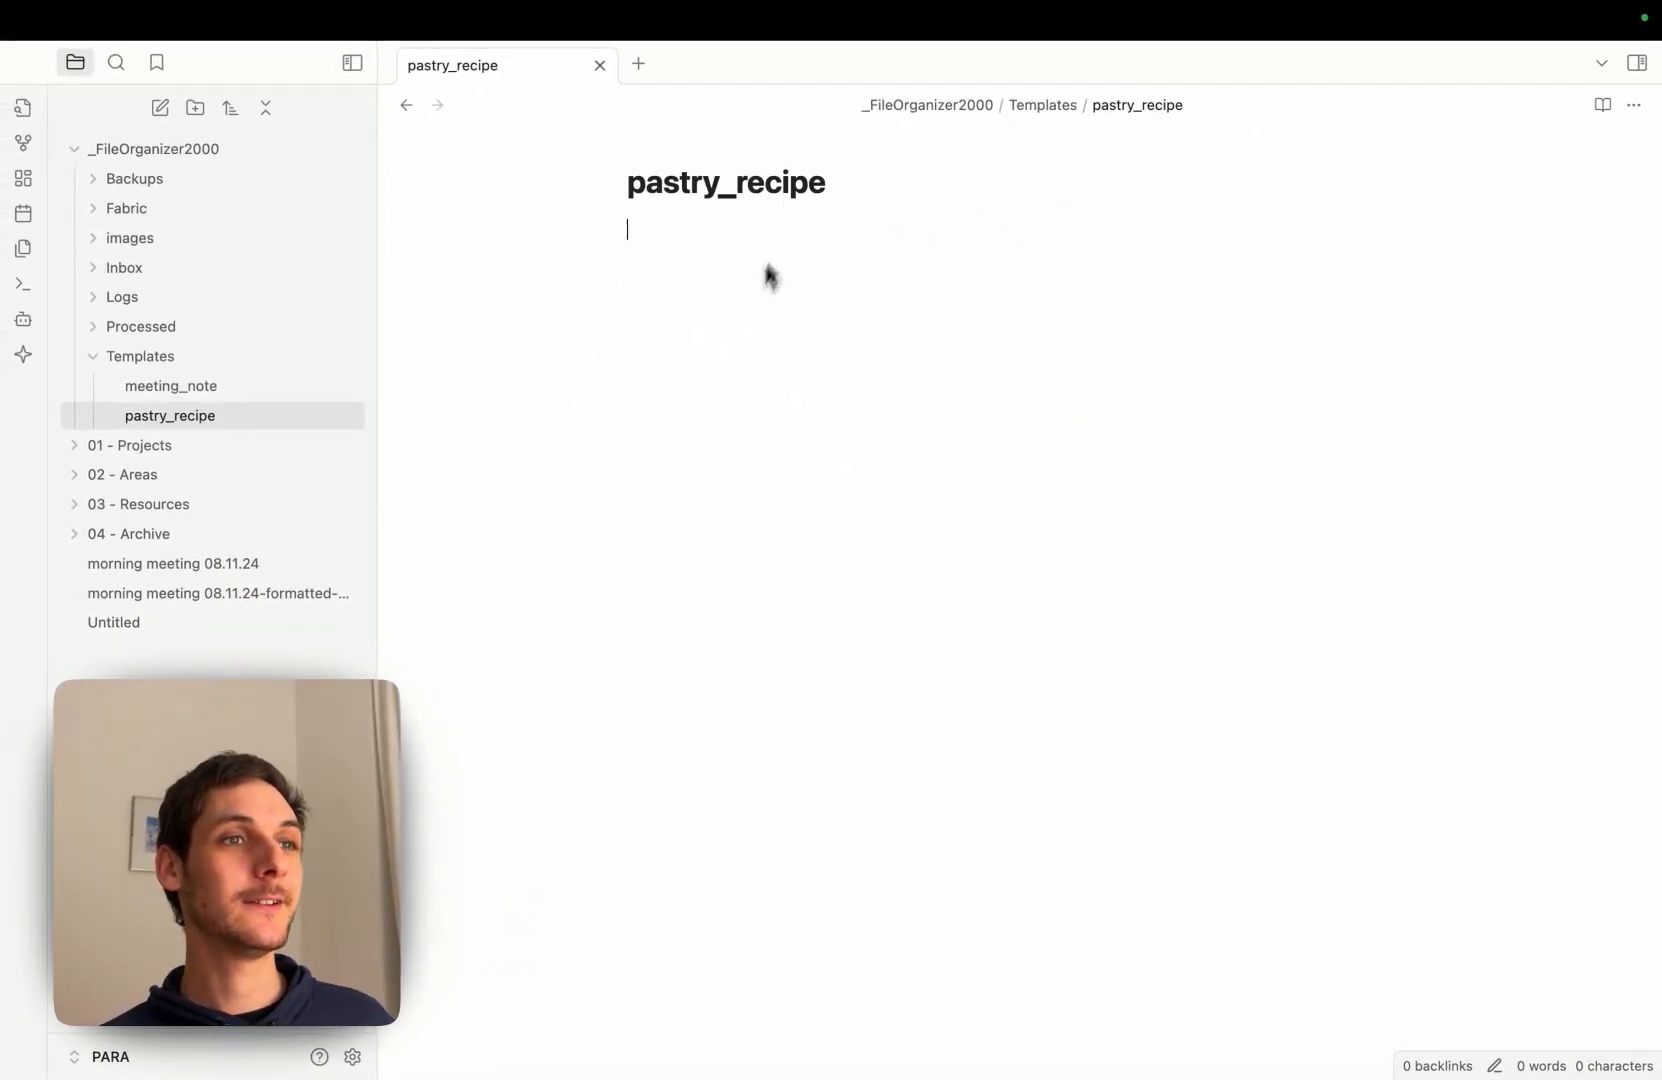
mouse_move(736, 338)
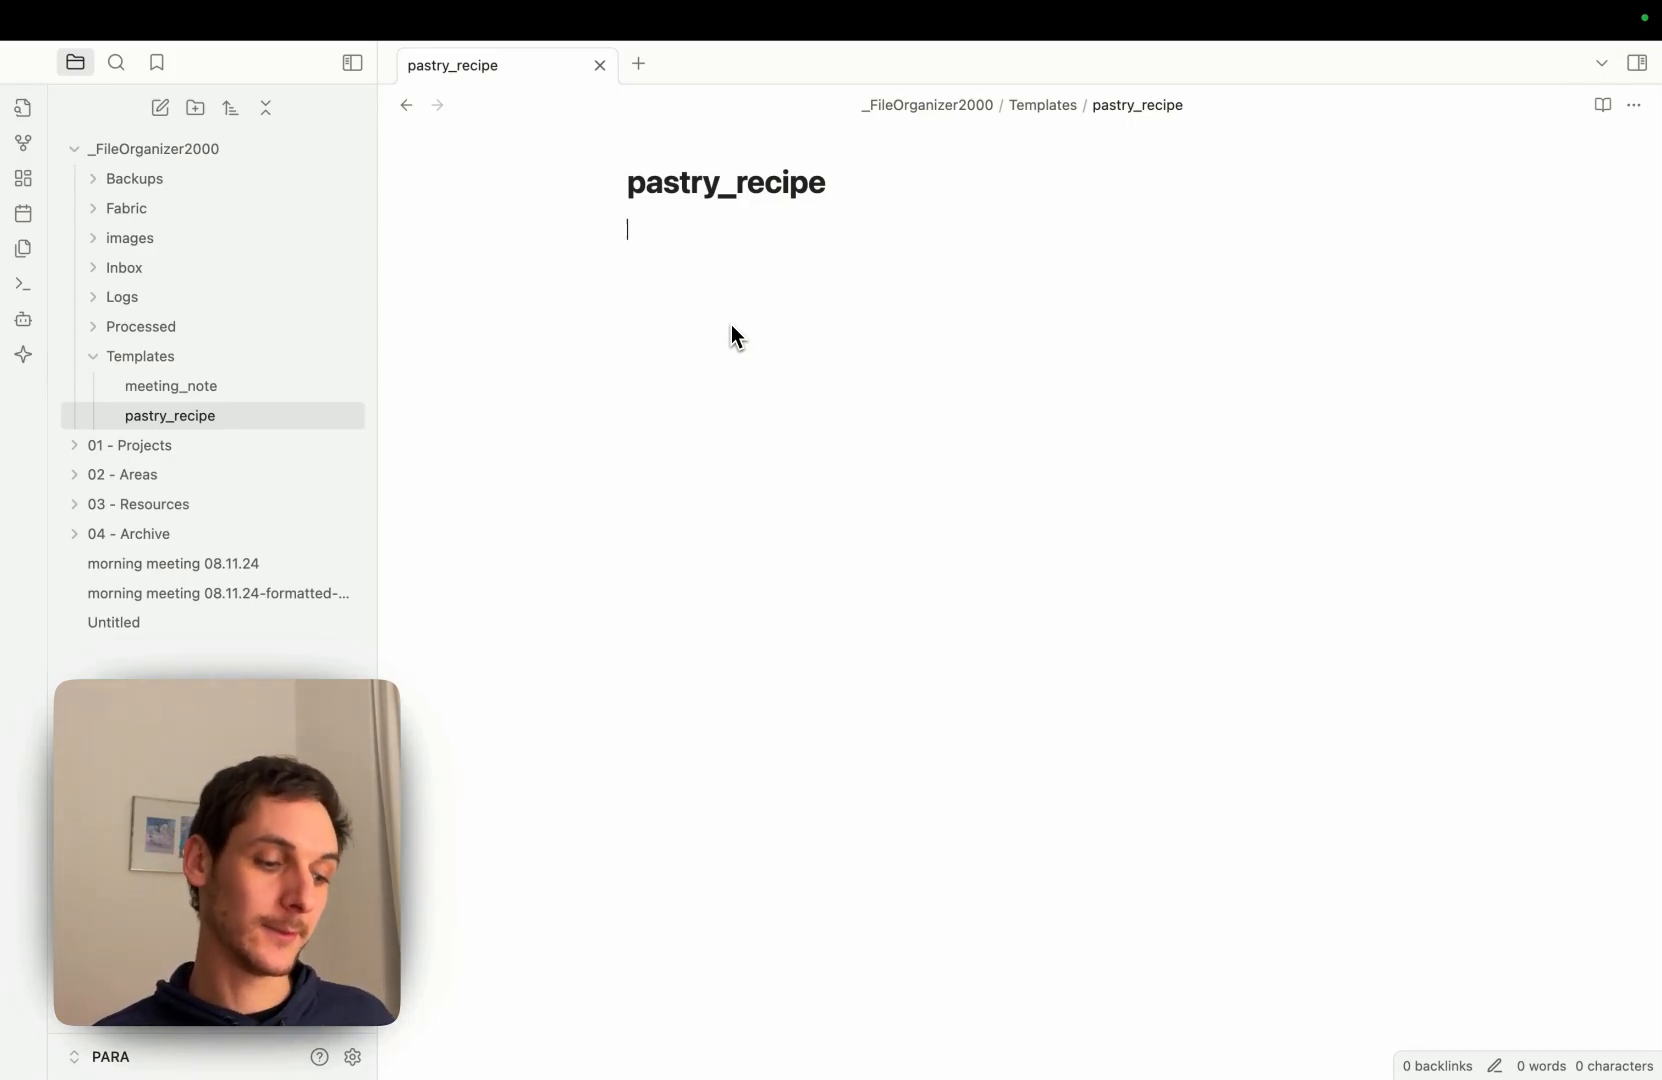
Write the template's first line: 'first state how many eggs.'
text(first state how)
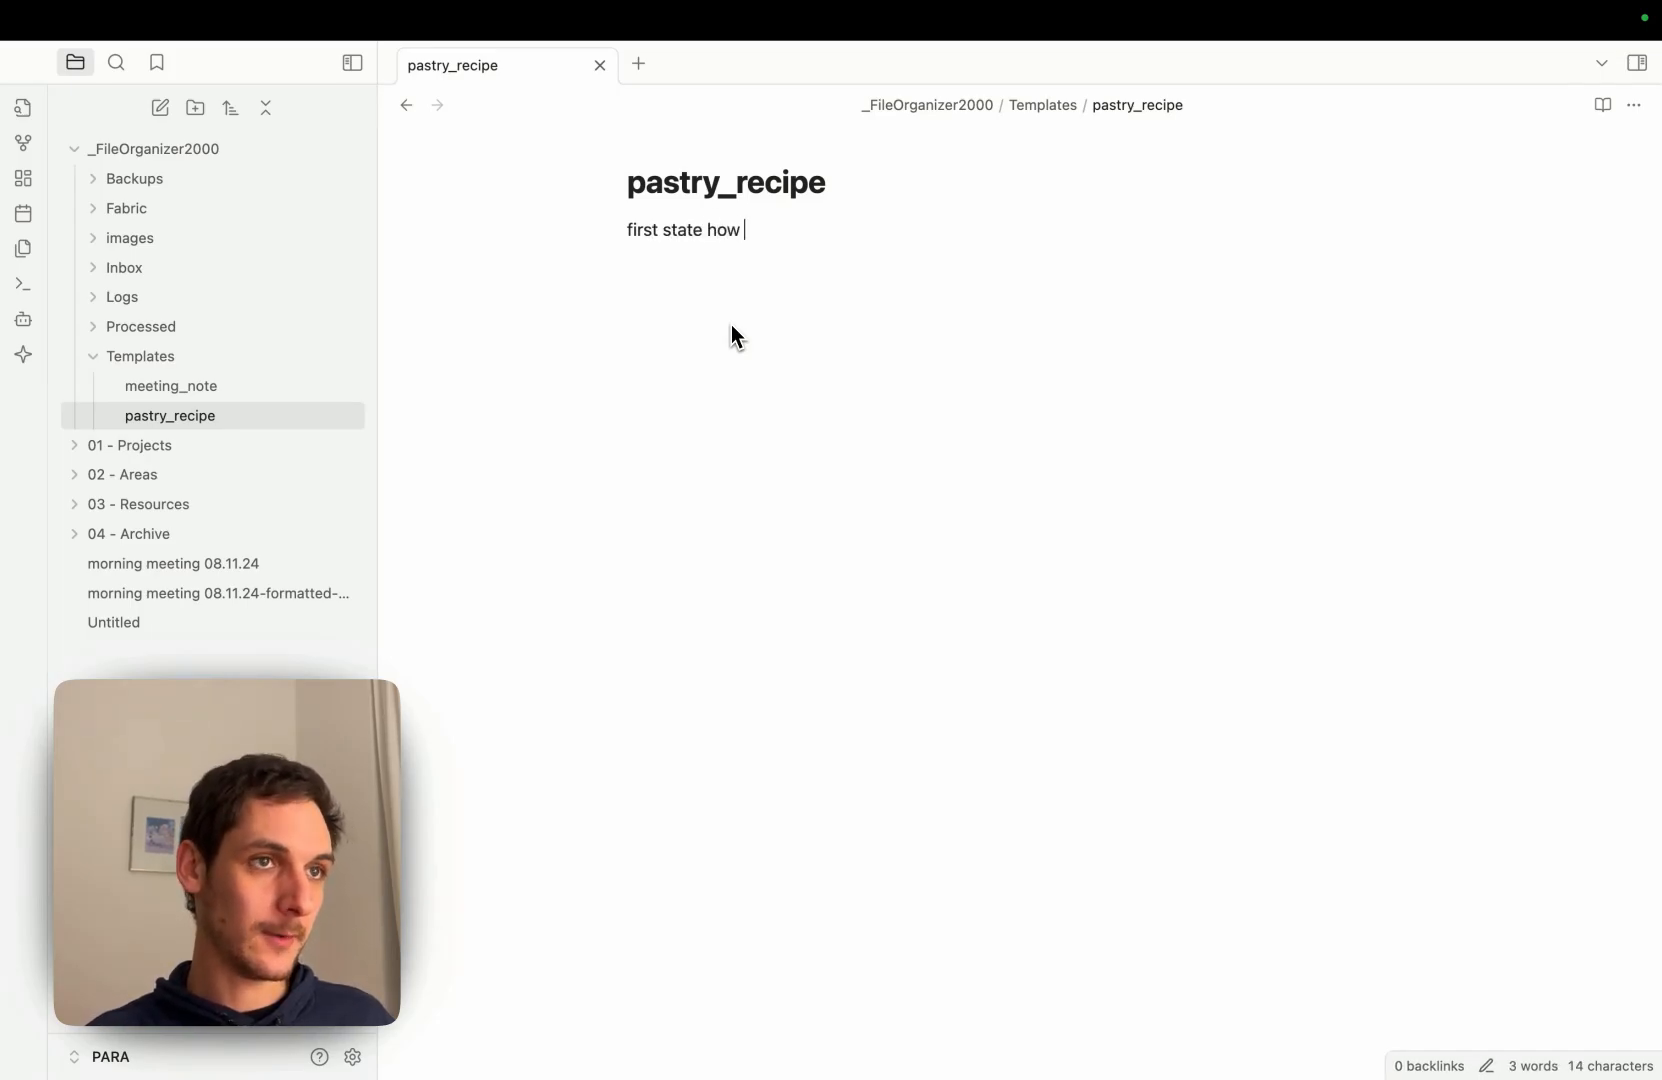
text(many eg)
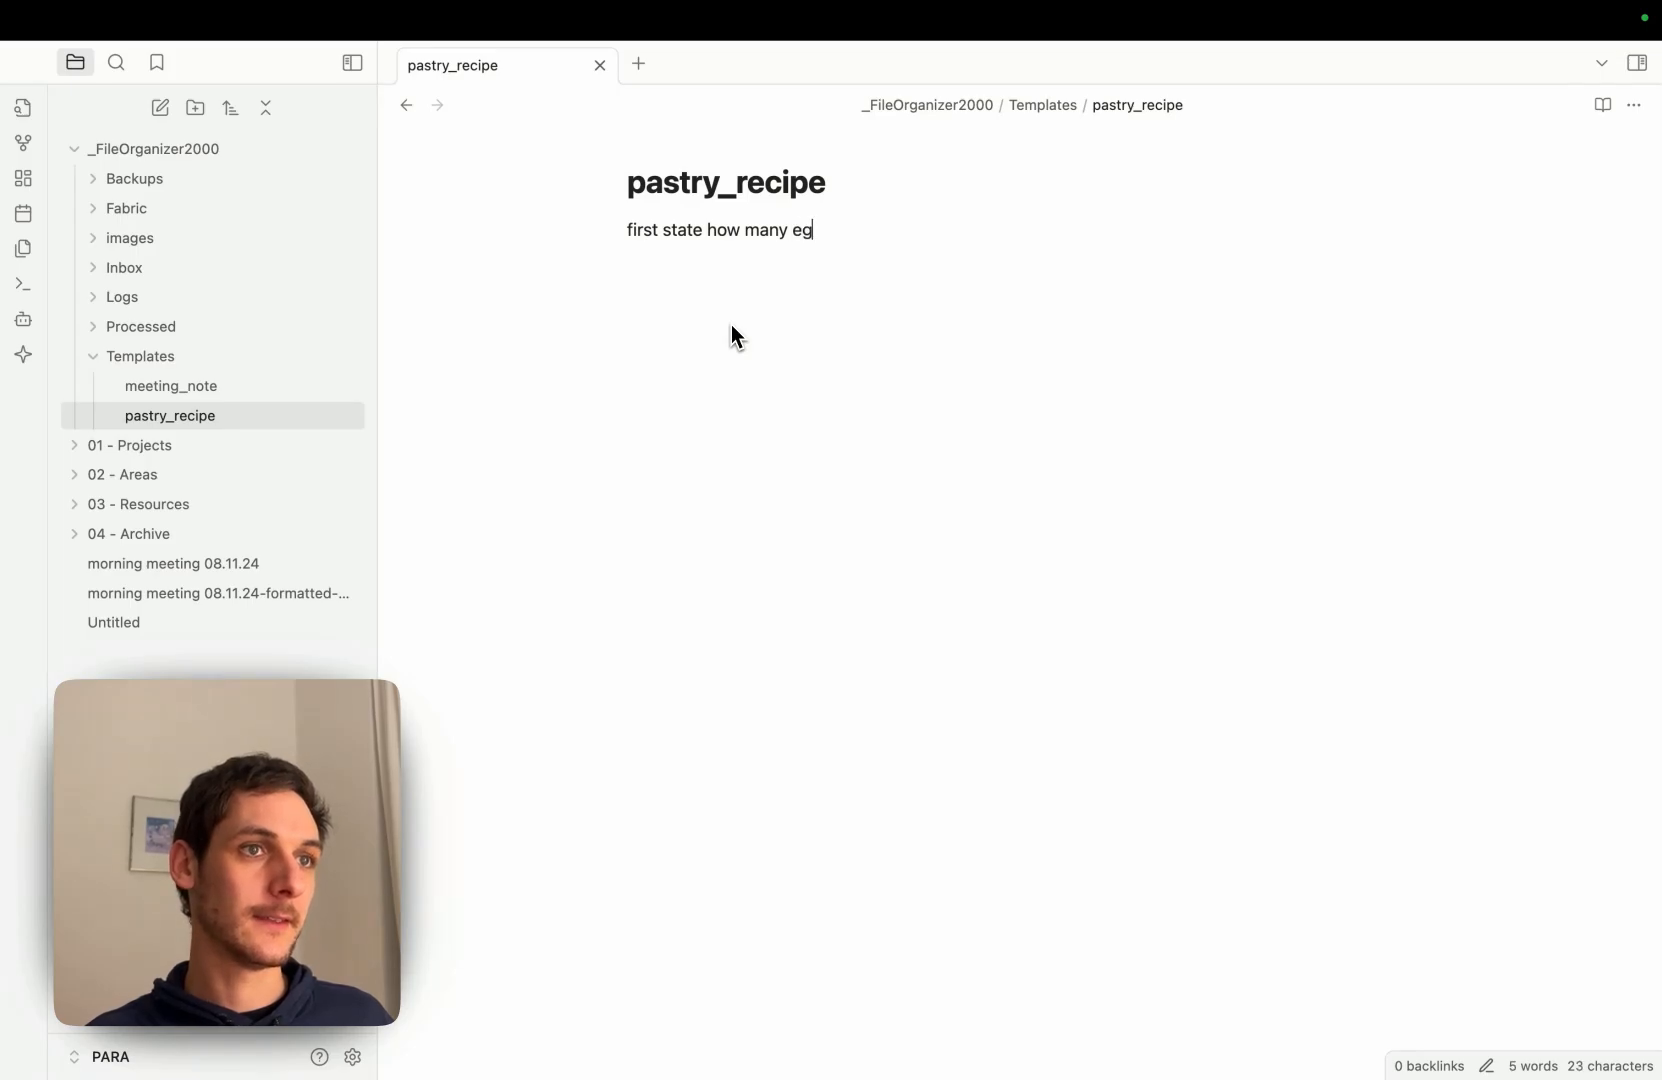
text(gs.)
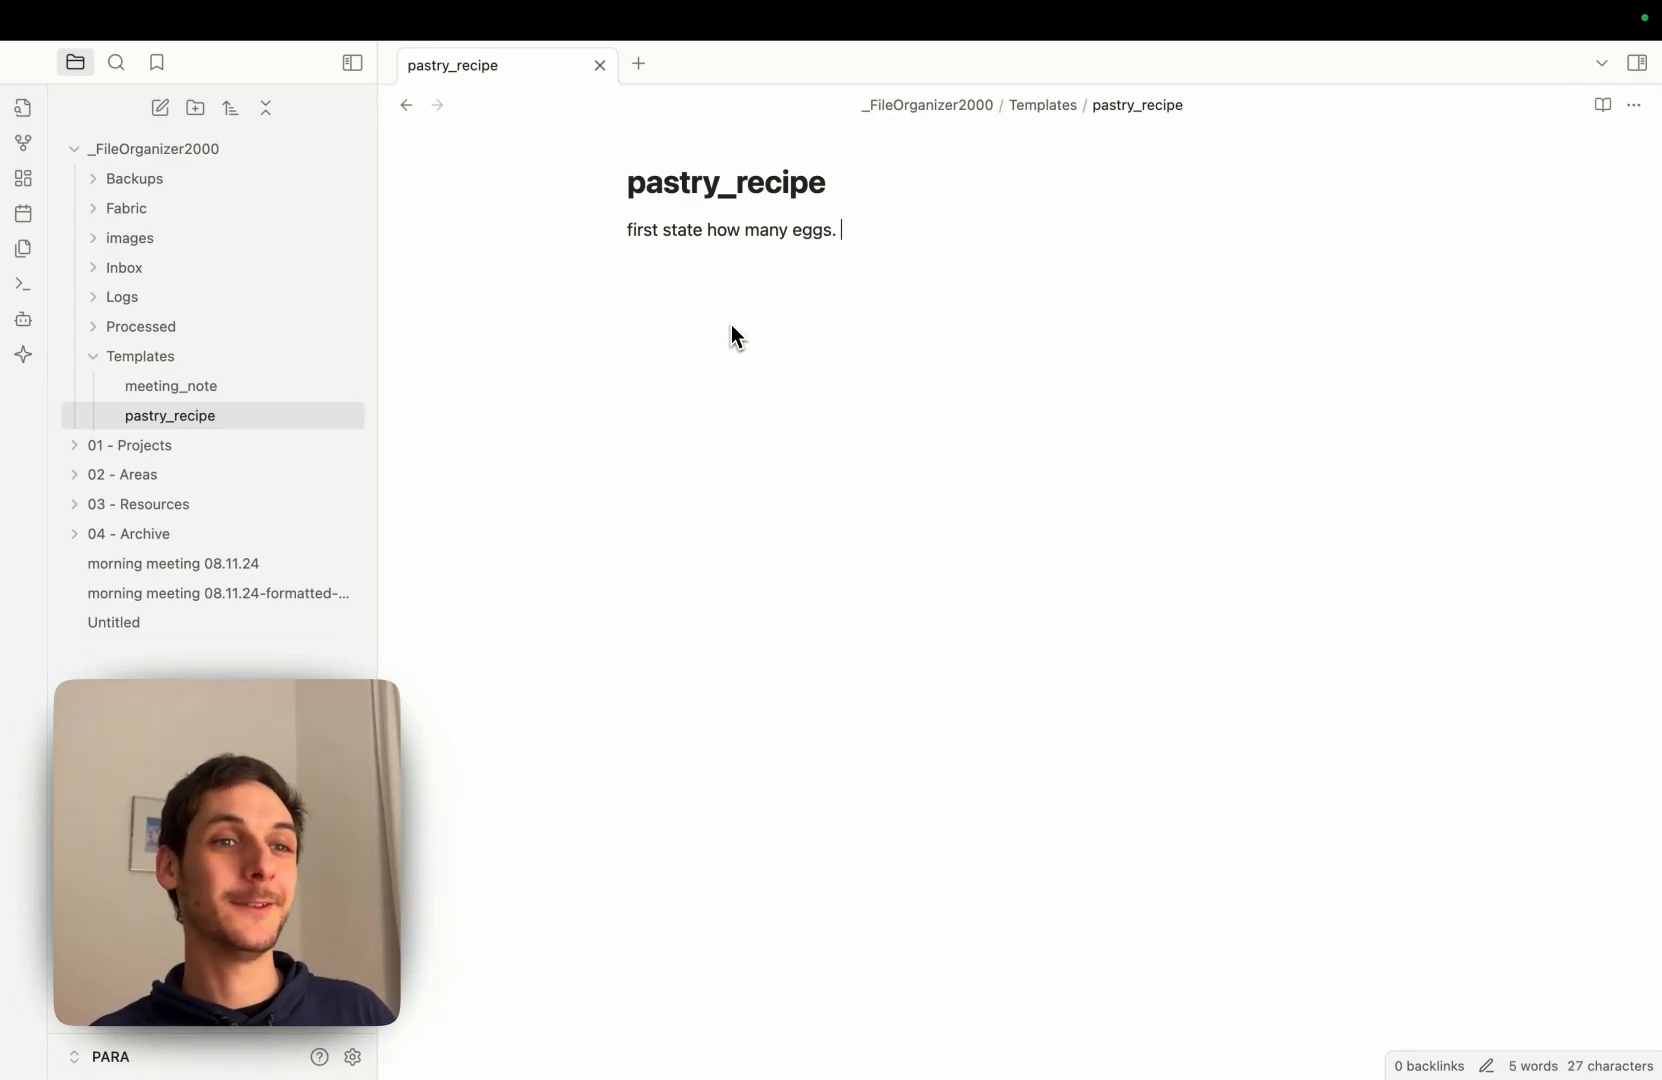